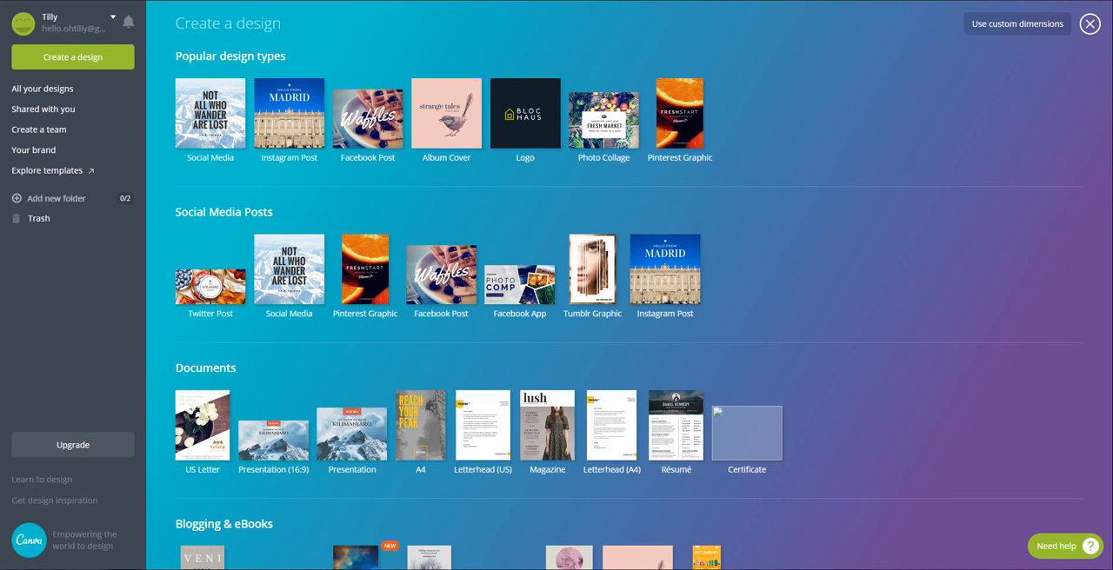
{"action": "mouse_move", "coordinate": [445, 114]}
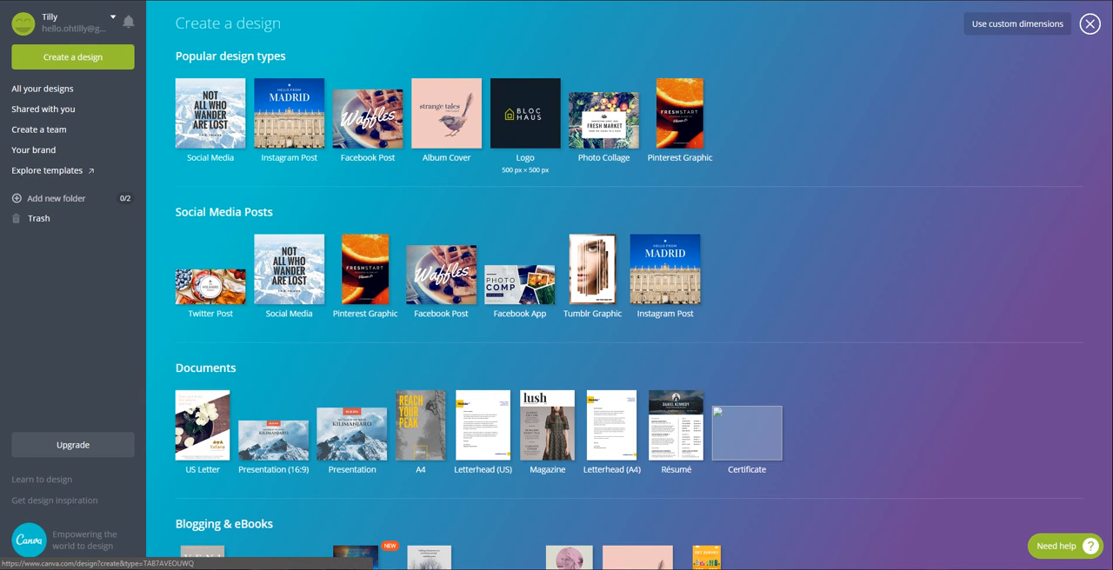
{"action": "mouse_move", "coordinate": [446, 114]}
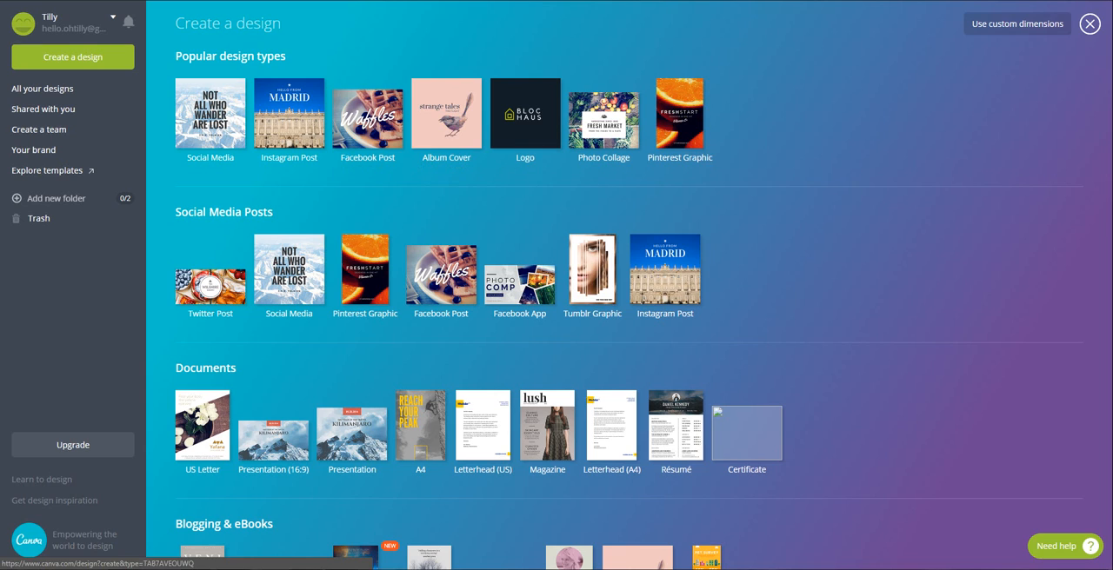
{"action": "mouse_move", "coordinate": [525, 114]}
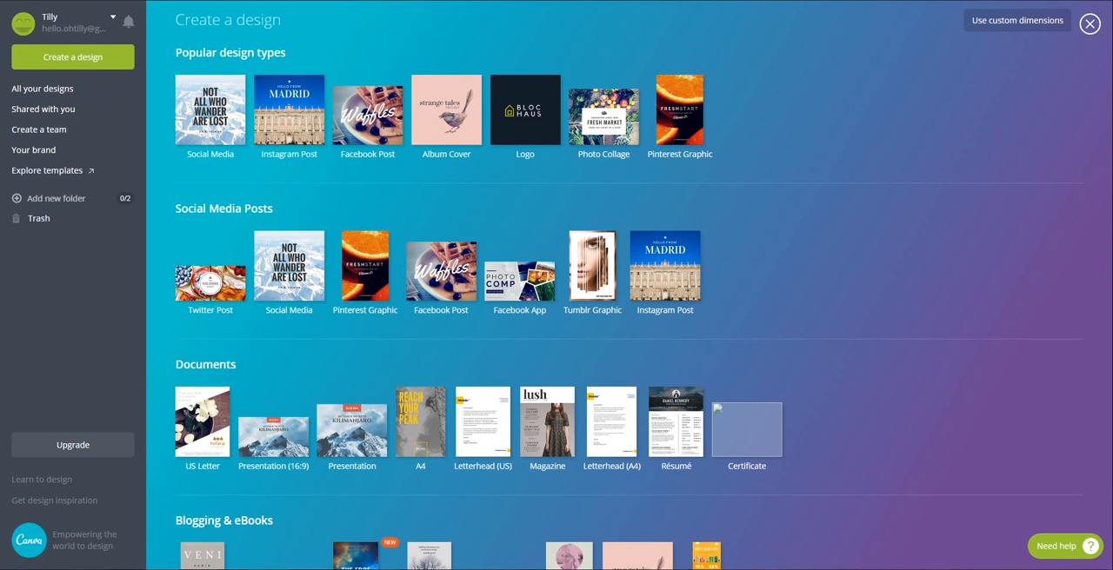
Start a new blank Logo design and scroll through its layouts
{"action": "scroll", "scroll_direction": "down", "scroll_amount": 3}
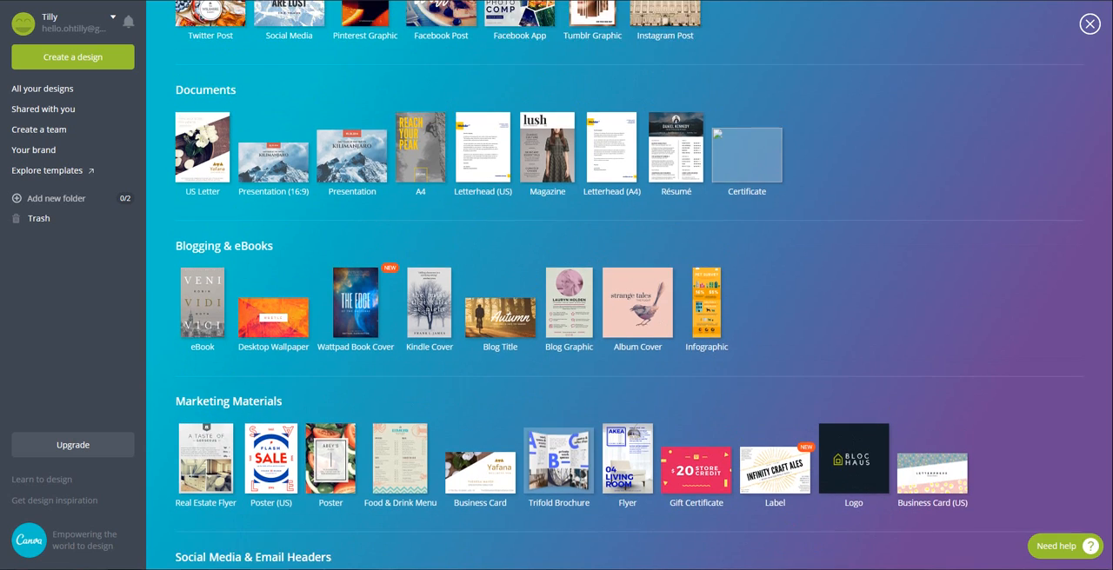
{"action": "left_click", "coordinate": [853, 458]}
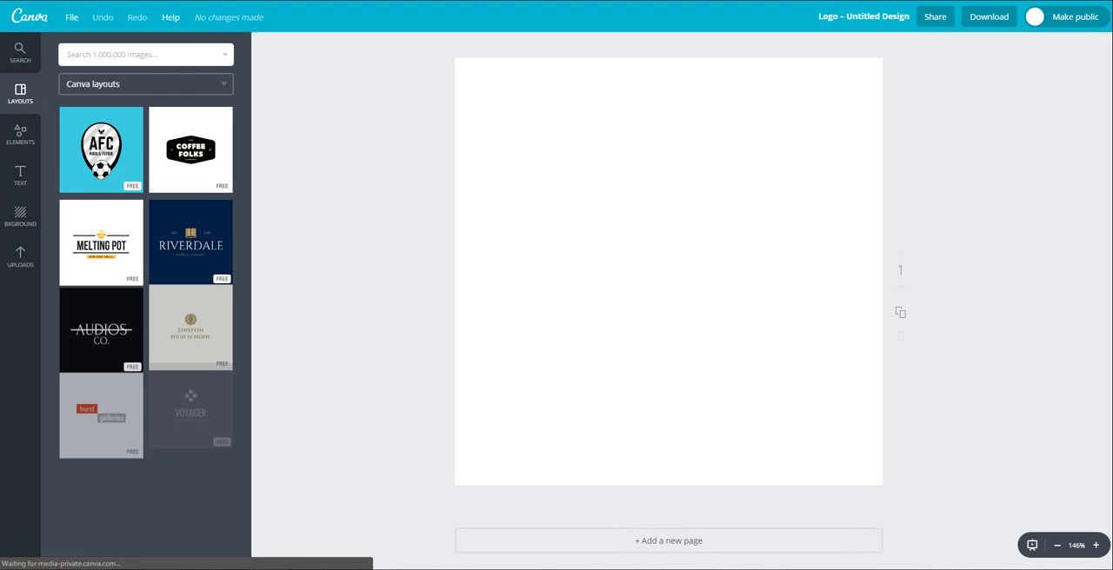
{"action": "scroll", "scroll_direction": "down", "scroll_amount": 3}
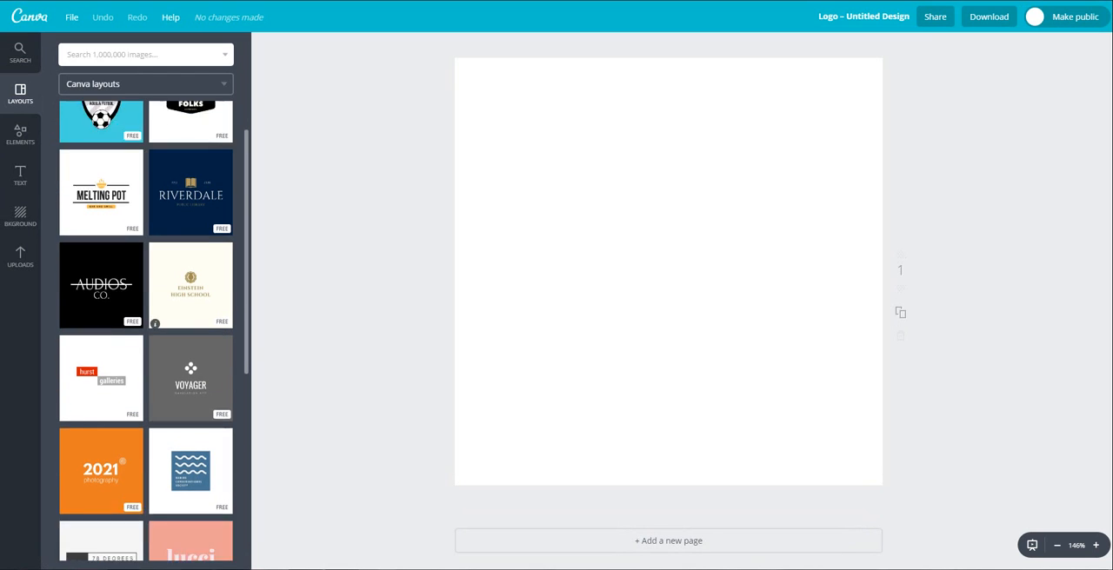
{"action": "scroll", "scroll_direction": "down", "scroll_amount": 3}
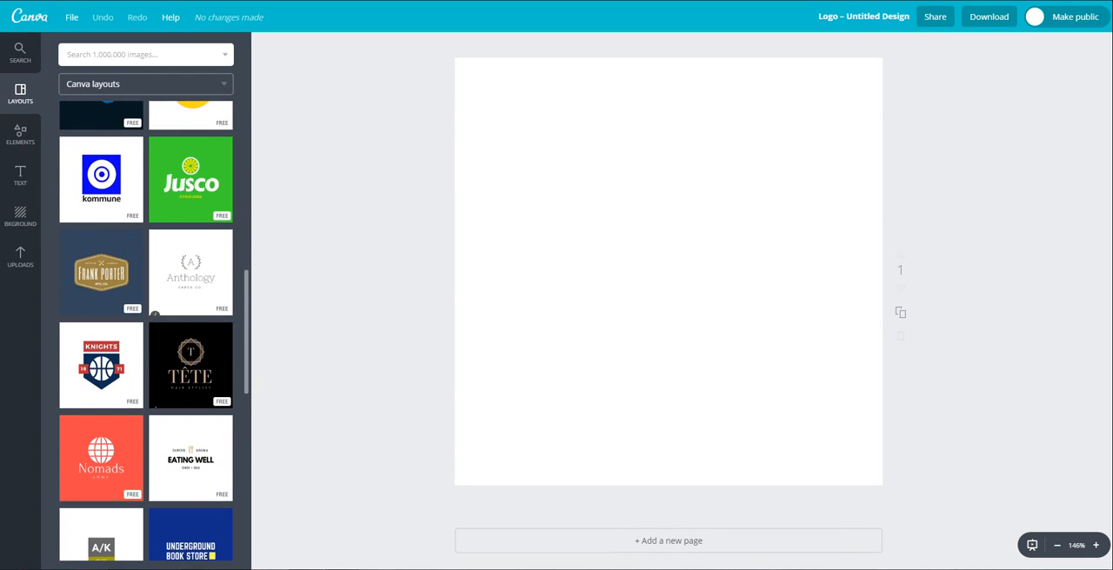
{"action": "scroll", "scroll_direction": "down", "scroll_amount": 3}
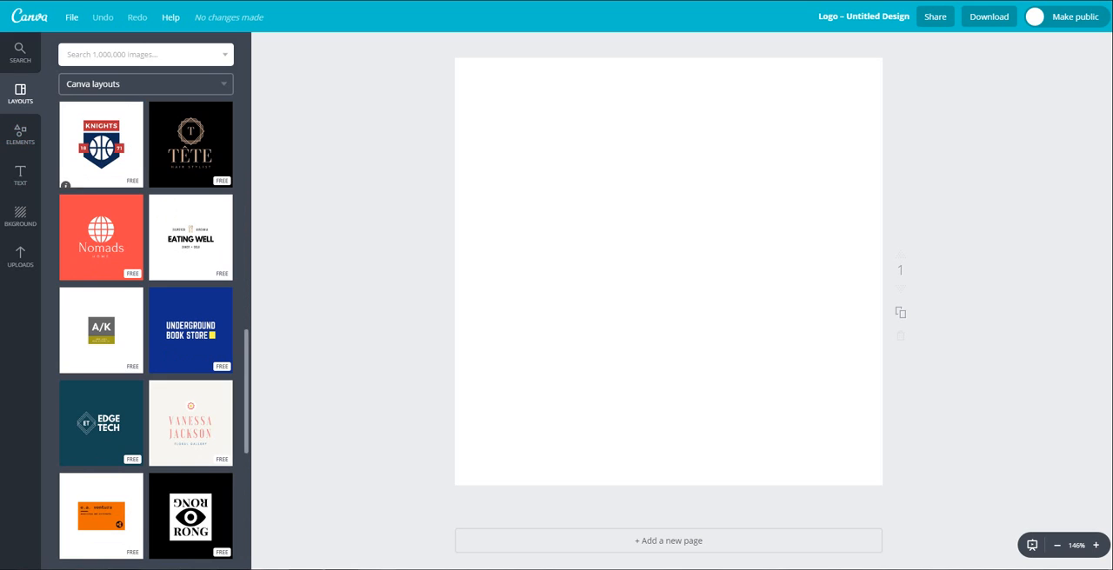
Browse the Text and Elements panels, then return to scrolling logo Layouts
{"action": "left_click", "coordinate": [20, 173]}
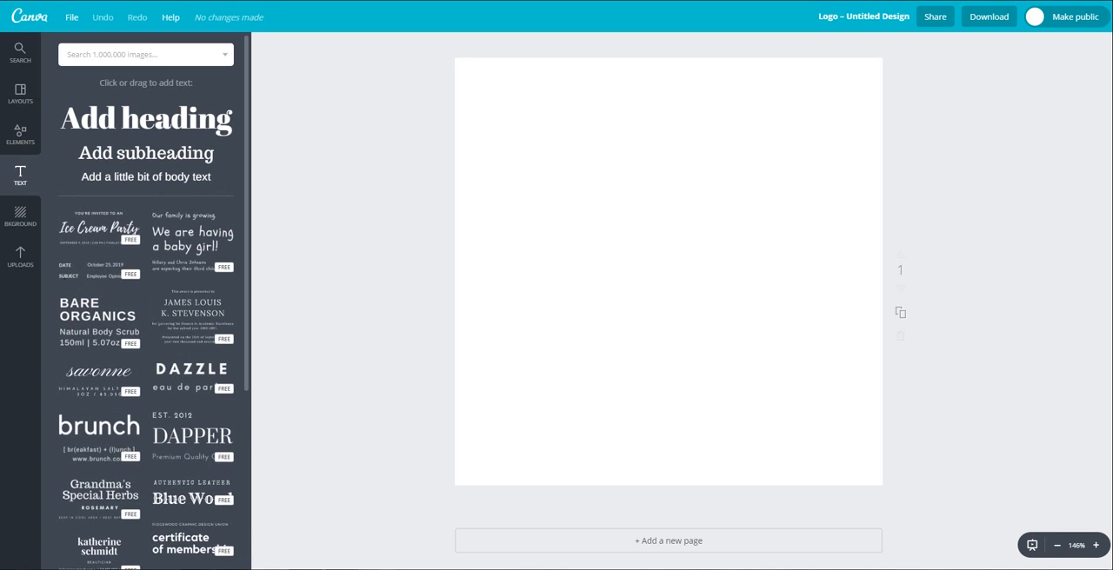
{"action": "left_click", "coordinate": [21, 135]}
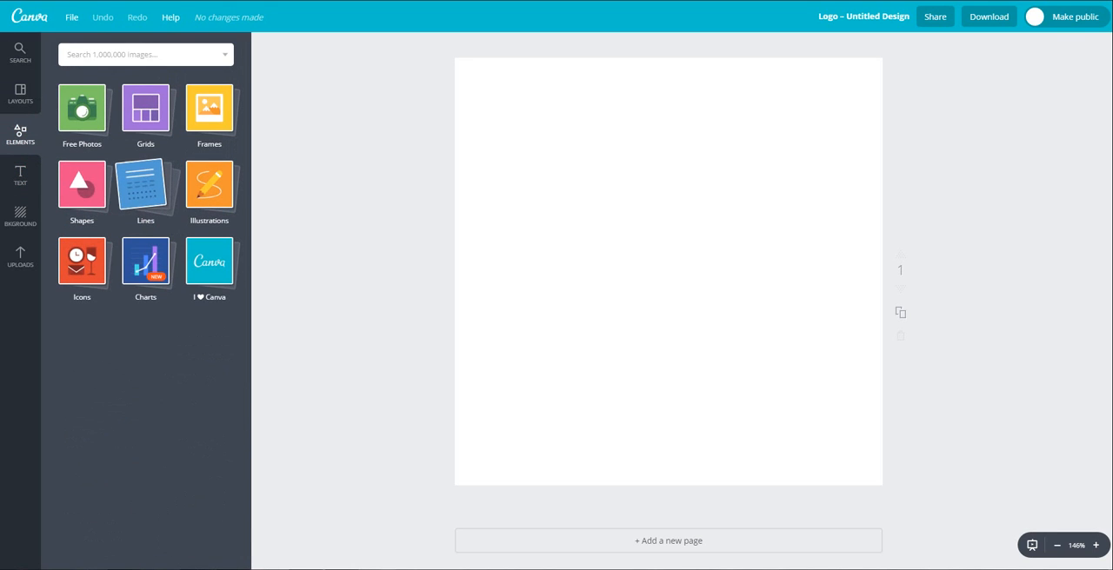
{"action": "left_click", "coordinate": [20, 92]}
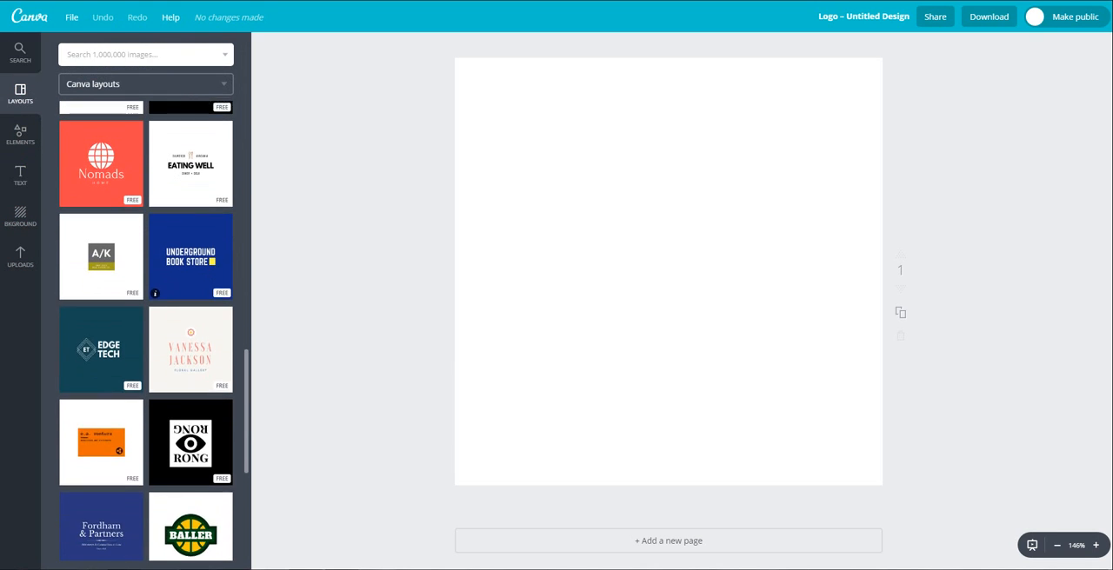
{"action": "scroll", "scroll_direction": "down", "scroll_amount": 3}
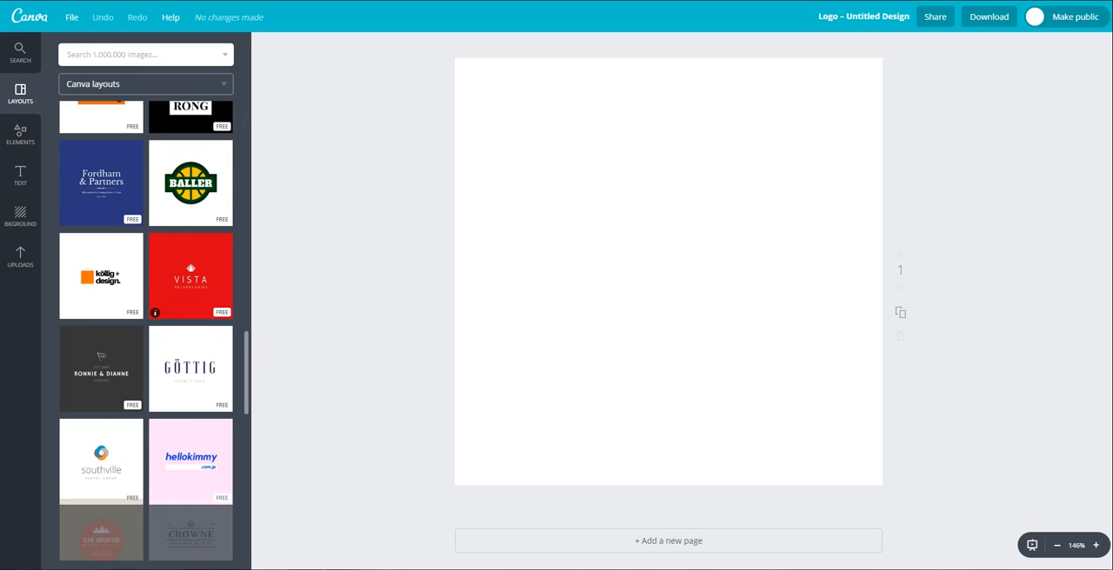
{"action": "scroll", "scroll_direction": "down", "scroll_amount": 3}
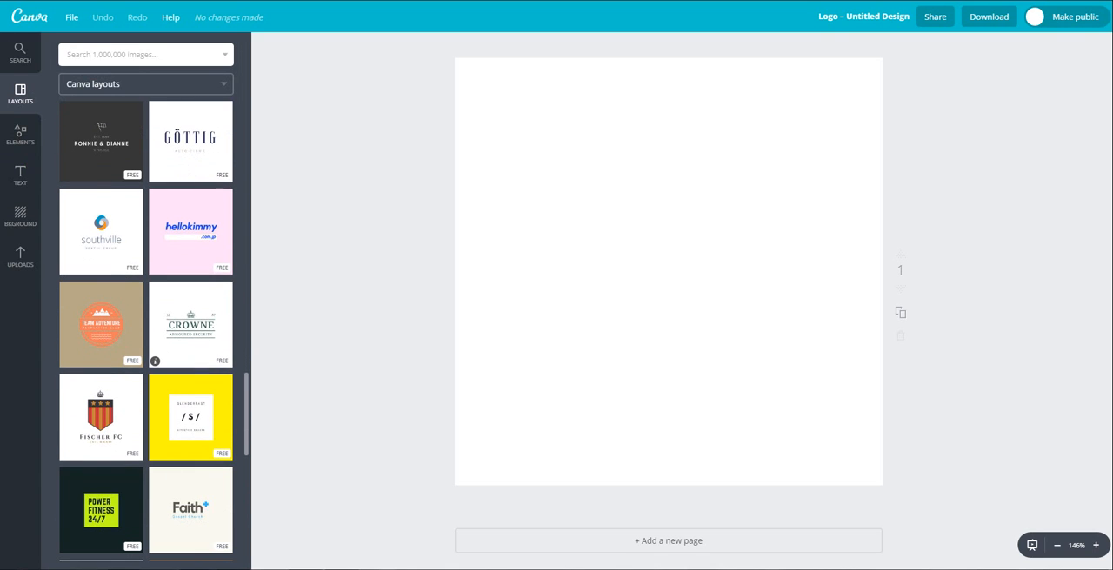
Preview CROWNE, SLENDERFAST, Fischer FC, Faith Gospel Church and LA MABINI, then apply TÊTE Hair Stylist
{"action": "left_click", "coordinate": [191, 324]}
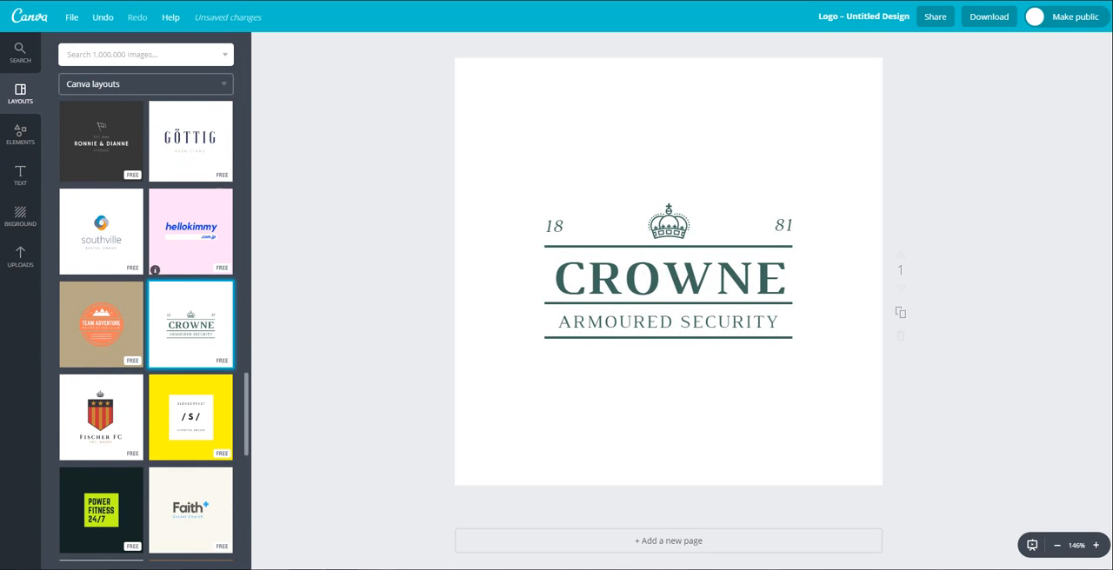
{"action": "left_click", "coordinate": [190, 418]}
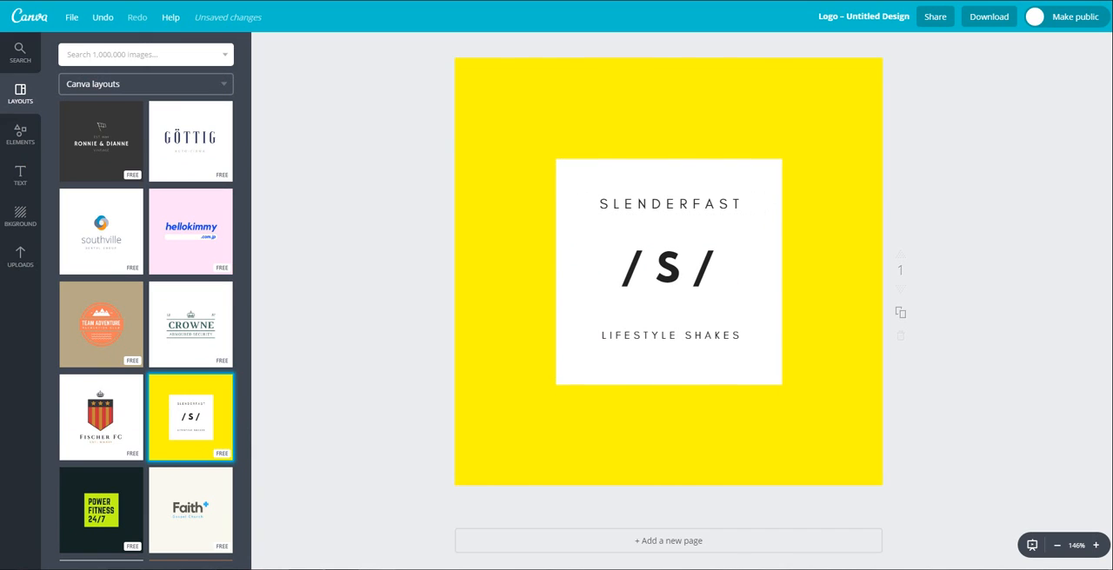
{"action": "left_click", "coordinate": [99, 419]}
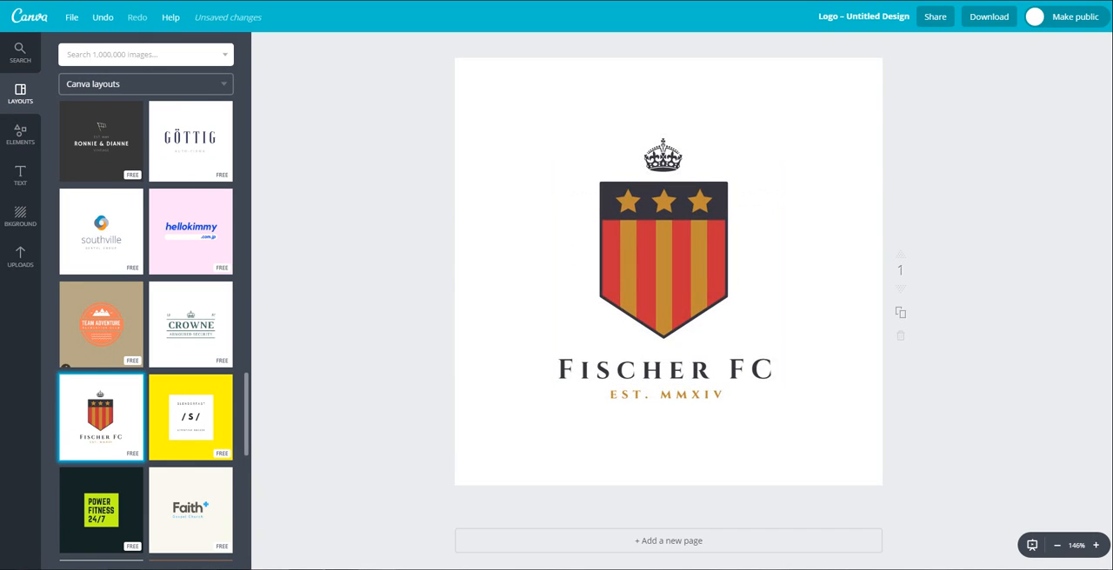
{"action": "left_click", "coordinate": [98, 233]}
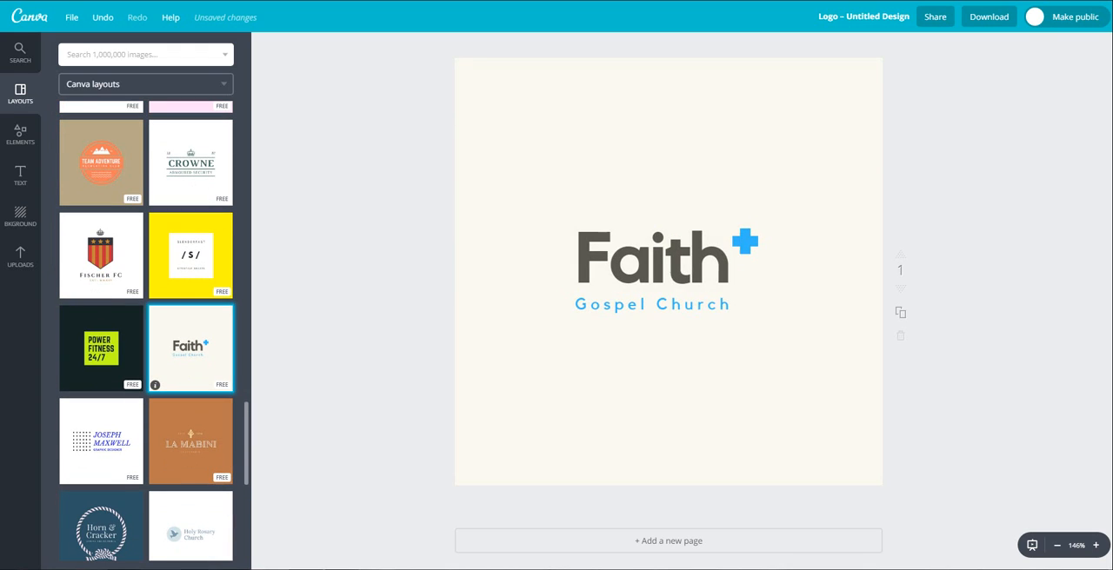
{"action": "left_click", "coordinate": [190, 440]}
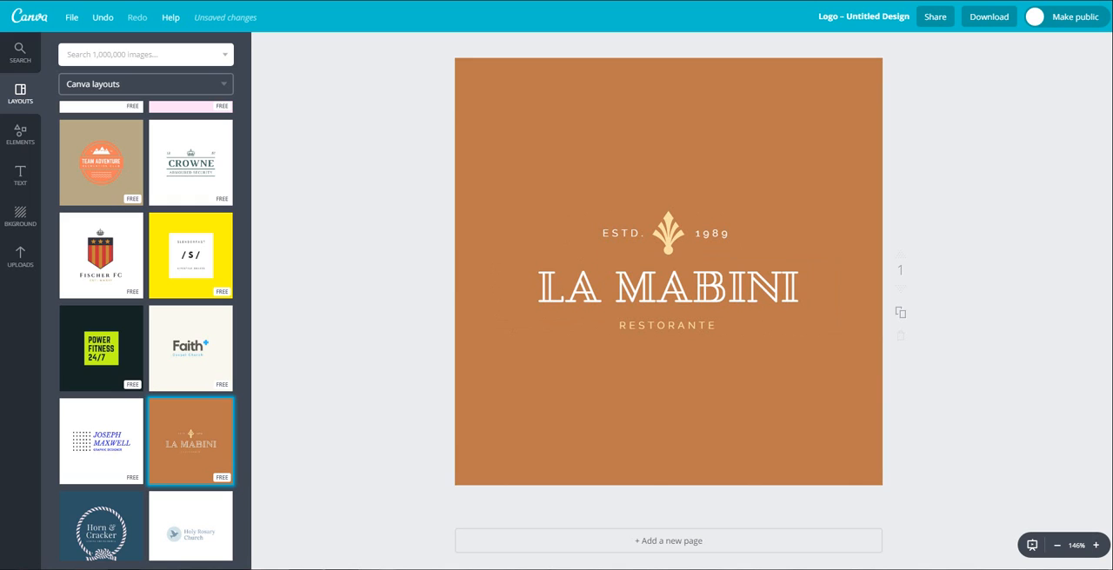
{"action": "scroll", "scroll_direction": "down", "scroll_amount": 3}
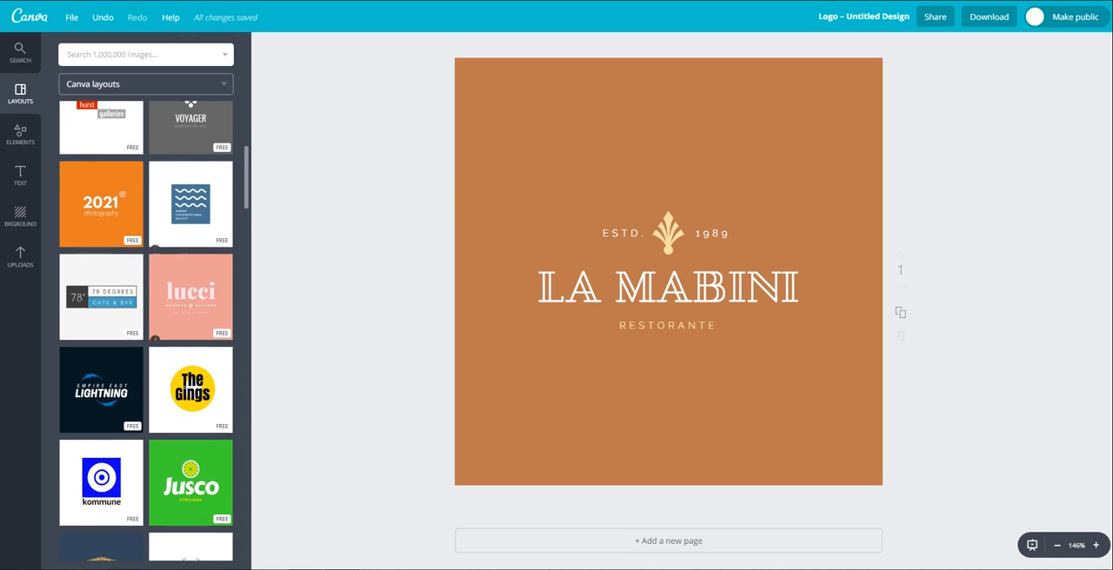
{"action": "left_click", "coordinate": [190, 341]}
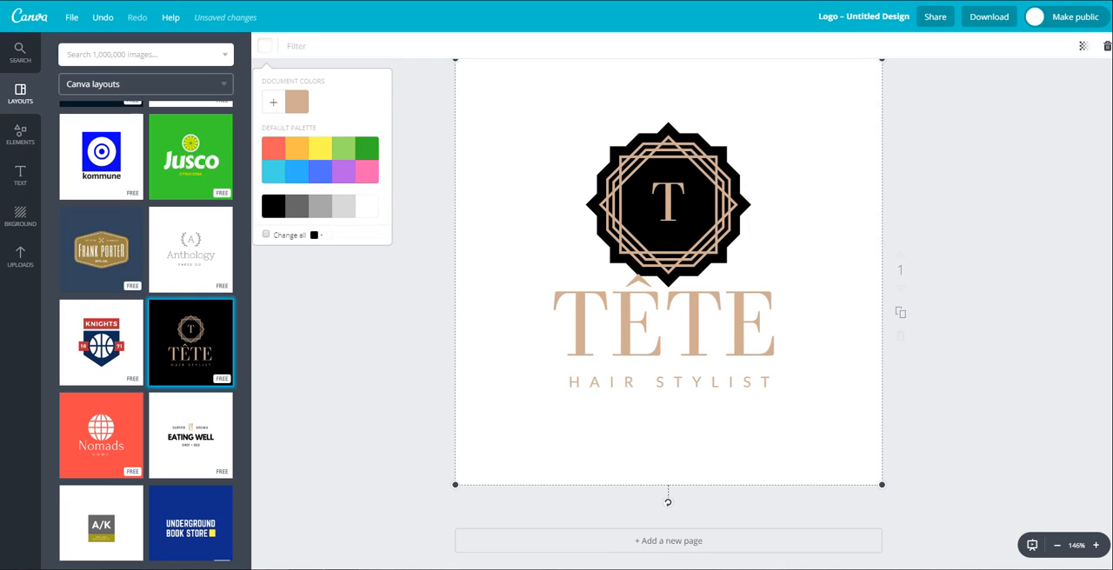
Remove the black octagon behind the monogram and replace TÊTE with VICTORIA JAMES
{"action": "left_click", "coordinate": [669, 203]}
{"action": "type", "text": "V"}
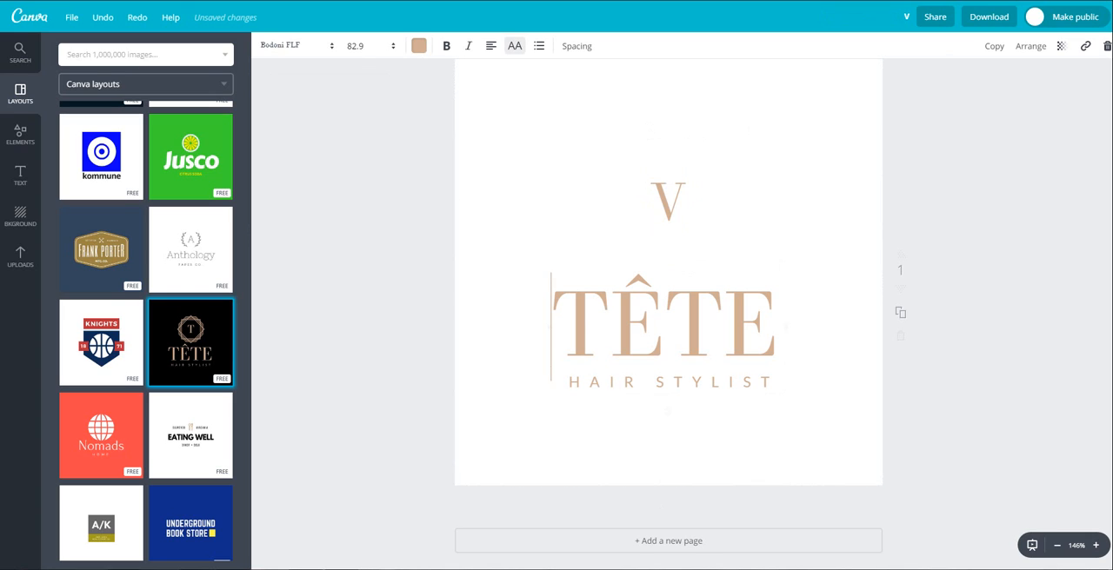
{"action": "left_click", "coordinate": [667, 326]}
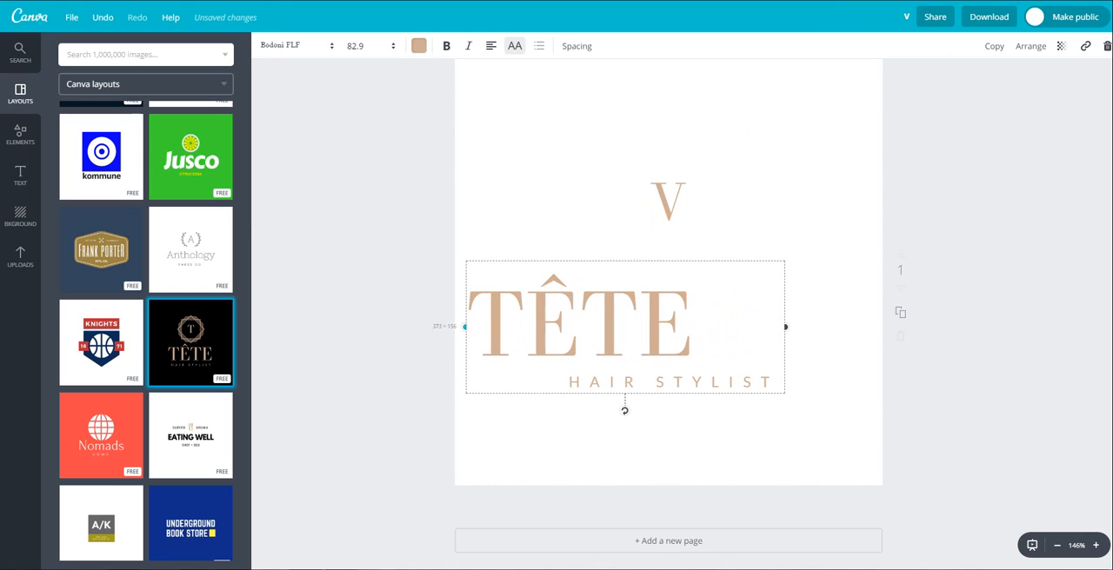
{"action": "left_click_drag", "start_coordinate": [785, 326], "coordinate": [874, 326]}
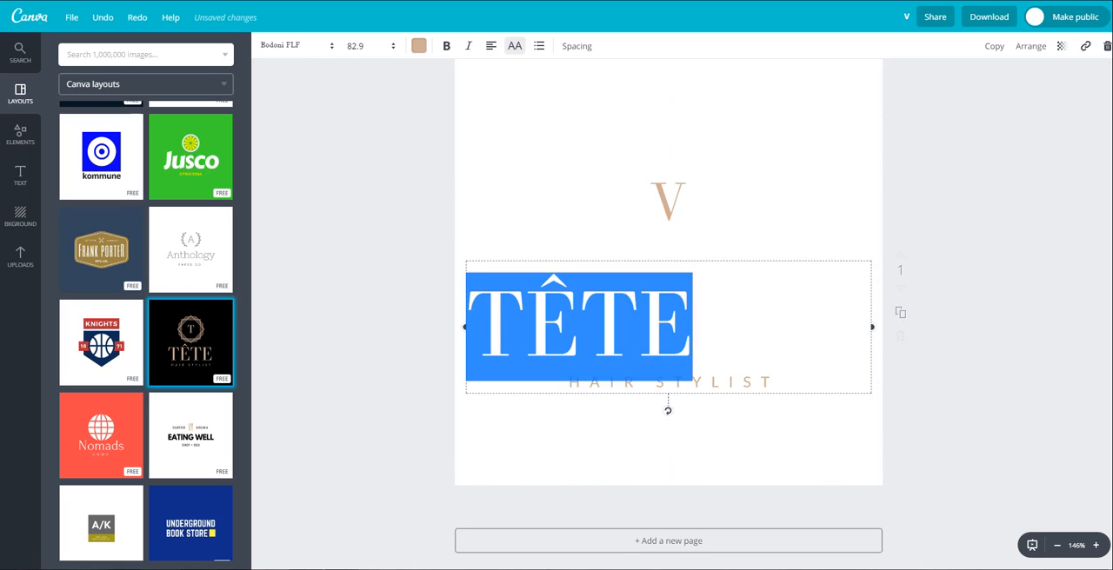
{"action": "type", "text": "VICTORIA JAMES"}
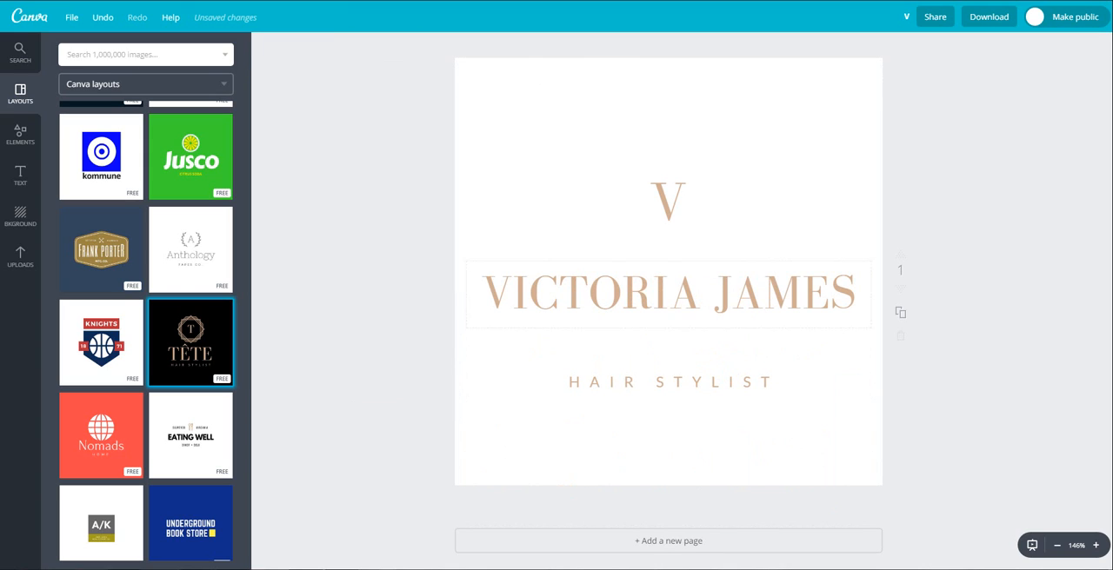
Change the tagline to centred TRAVEL BLOGGER and move it up beneath the name
{"action": "left_click", "coordinate": [672, 381]}
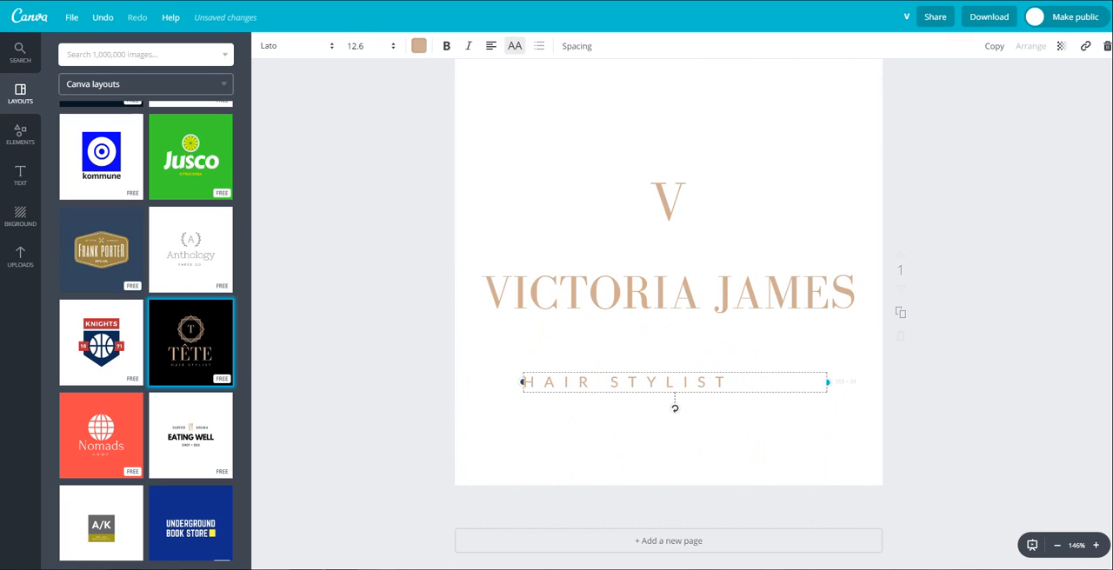
{"action": "triple_click", "coordinate": [624, 382]}
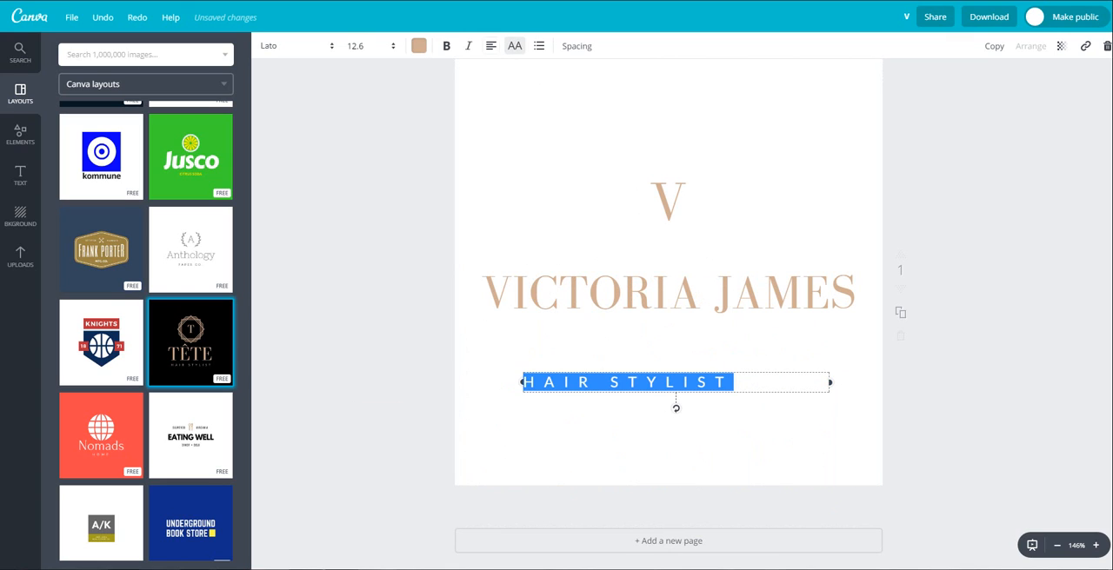
{"action": "left_click", "coordinate": [488, 46]}
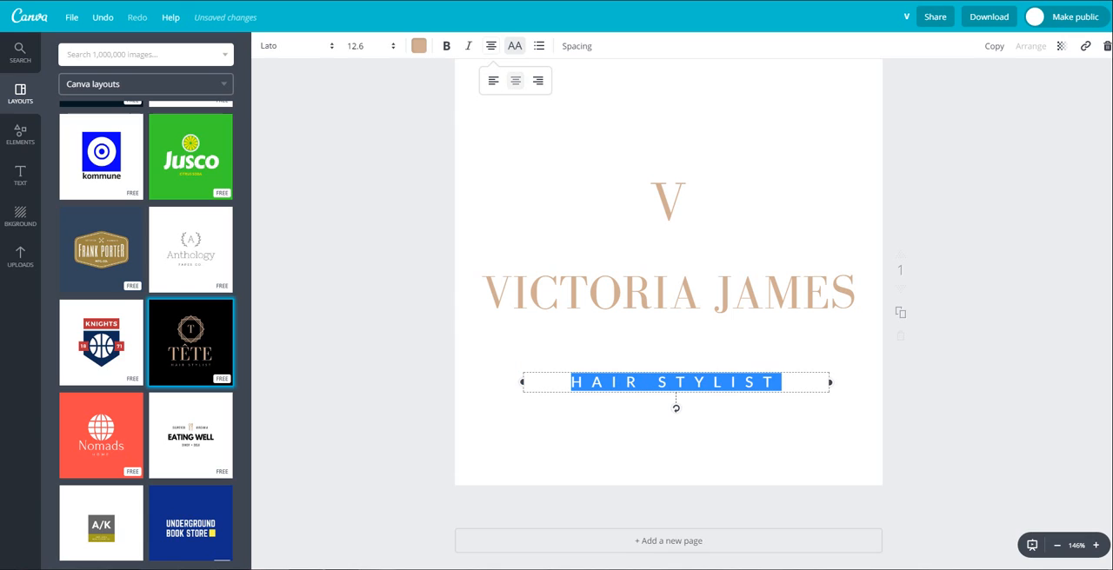
{"action": "type", "text": "TRAVEL BLOGGER"}
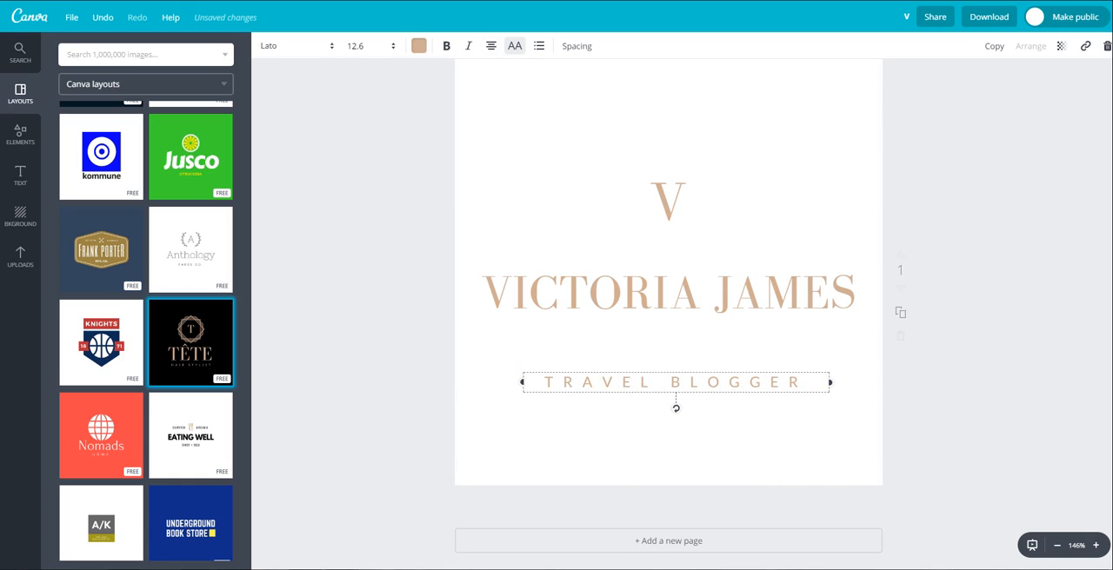
{"action": "left_click_drag", "start_coordinate": [676, 381], "coordinate": [676, 343]}
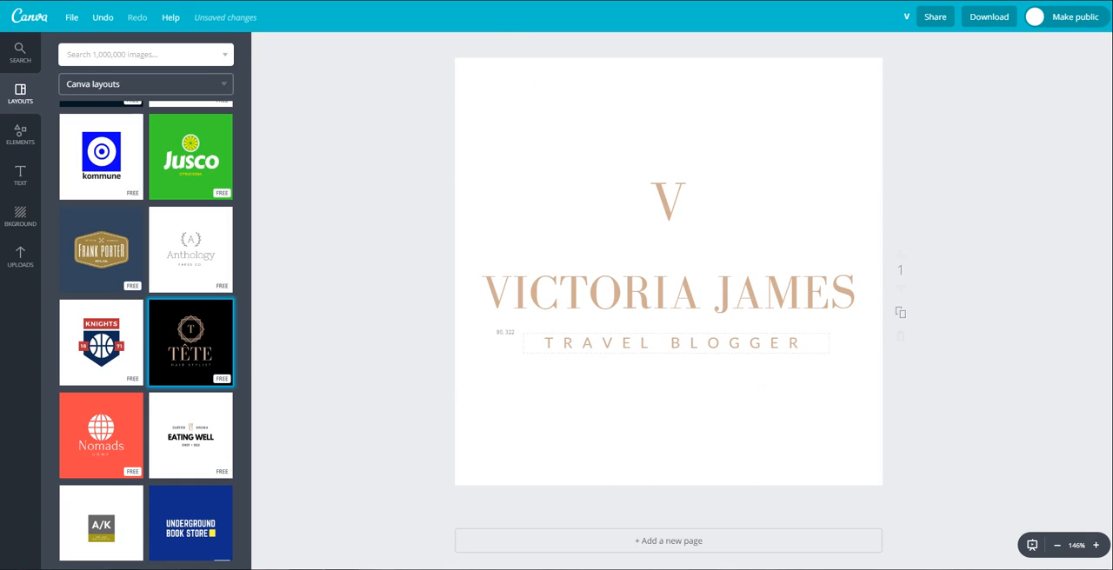
{"action": "left_click_drag", "start_coordinate": [675, 343], "coordinate": [667, 338]}
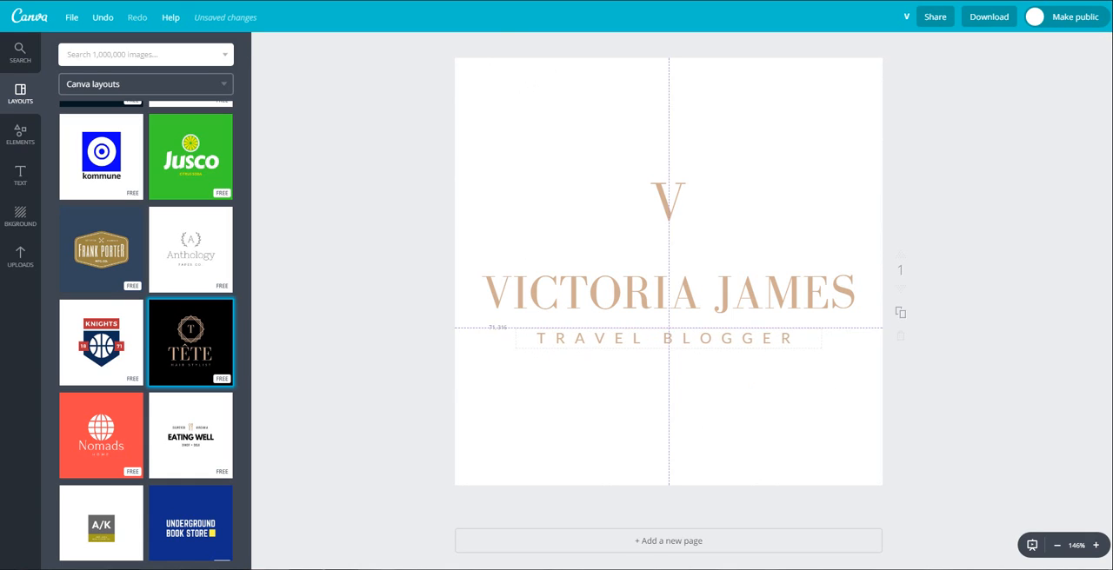
{"action": "left_click", "coordinate": [669, 203]}
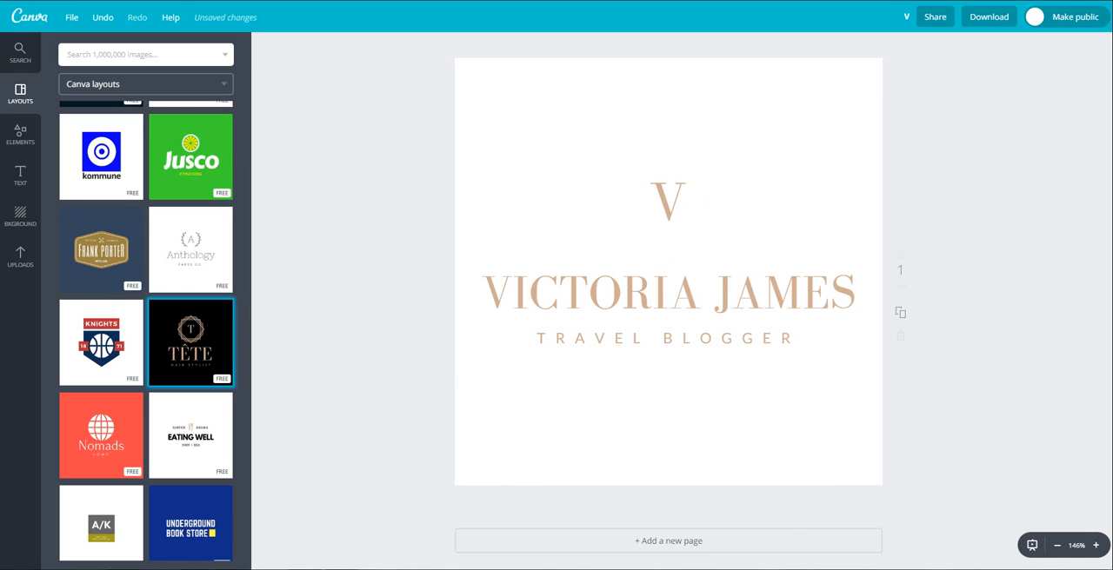
Scroll through the full Shapes collection under Elements without adding anything
{"action": "left_click", "coordinate": [28, 139]}
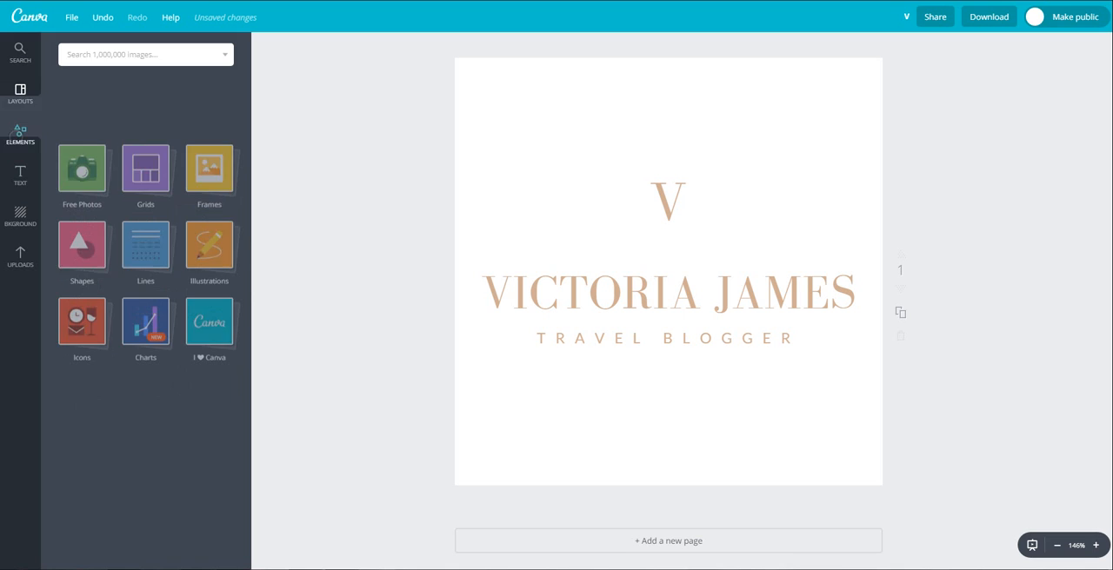
{"action": "left_click", "coordinate": [82, 248]}
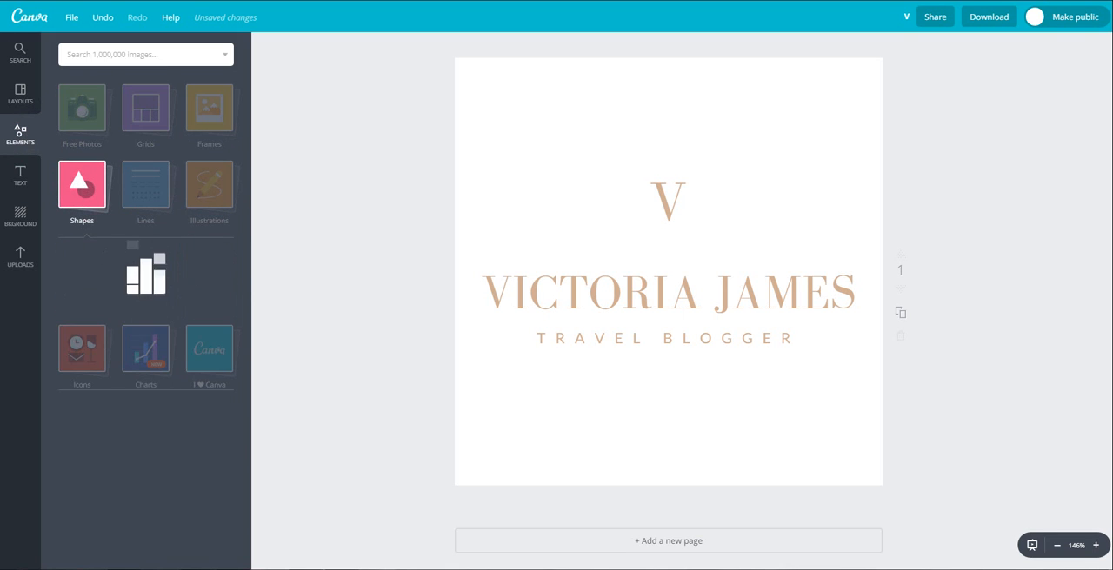
{"action": "left_click", "coordinate": [82, 183]}
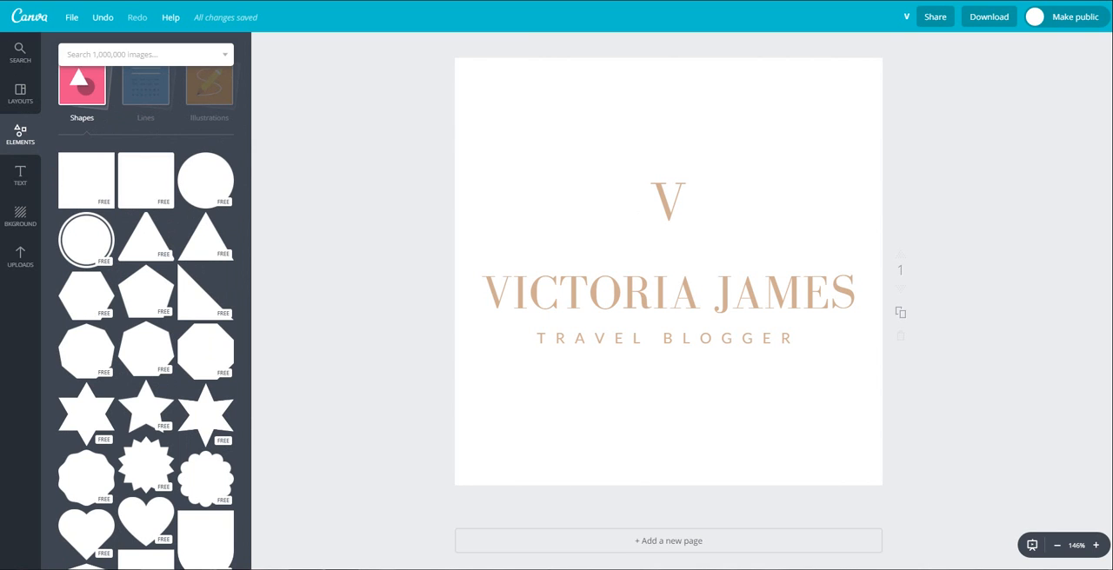
{"action": "scroll", "scroll_direction": "down", "scroll_amount": 3}
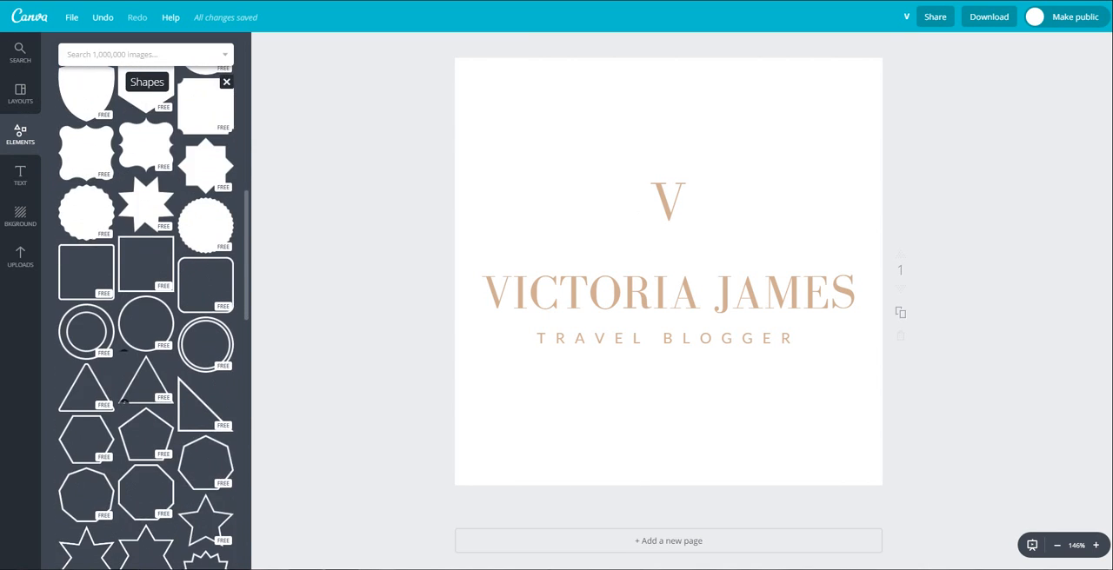
{"action": "scroll", "scroll_direction": "down", "scroll_amount": 3}
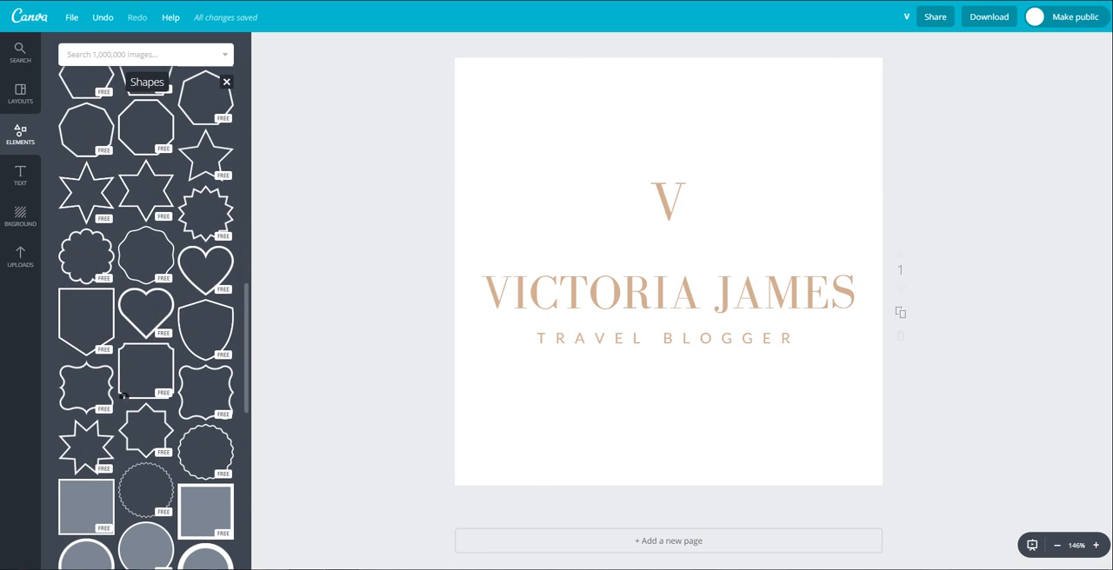
{"action": "scroll", "scroll_direction": "down", "scroll_amount": 3}
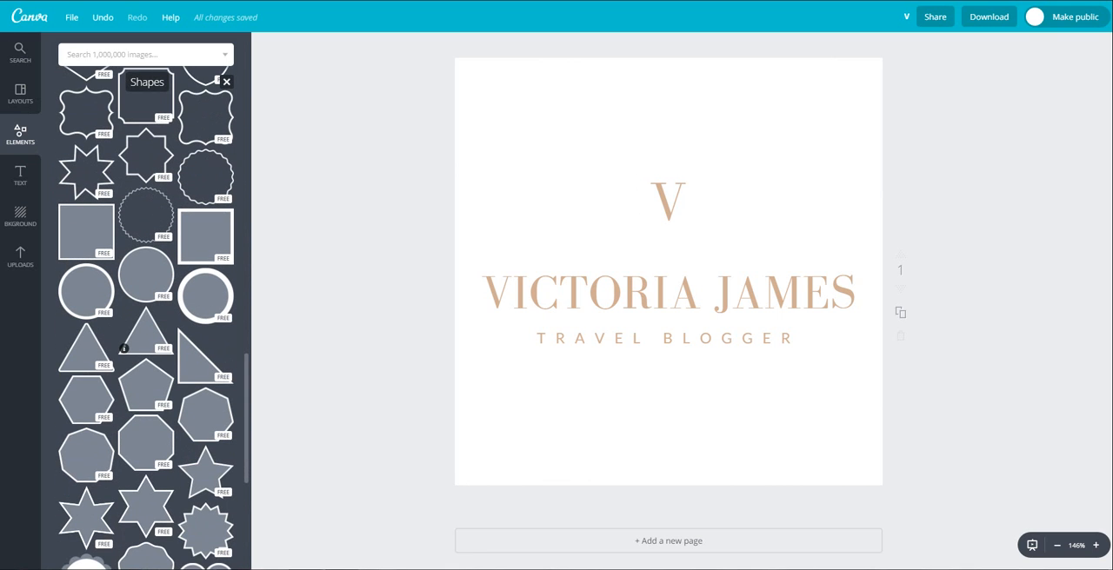
{"action": "scroll", "scroll_direction": "down", "scroll_amount": 3}
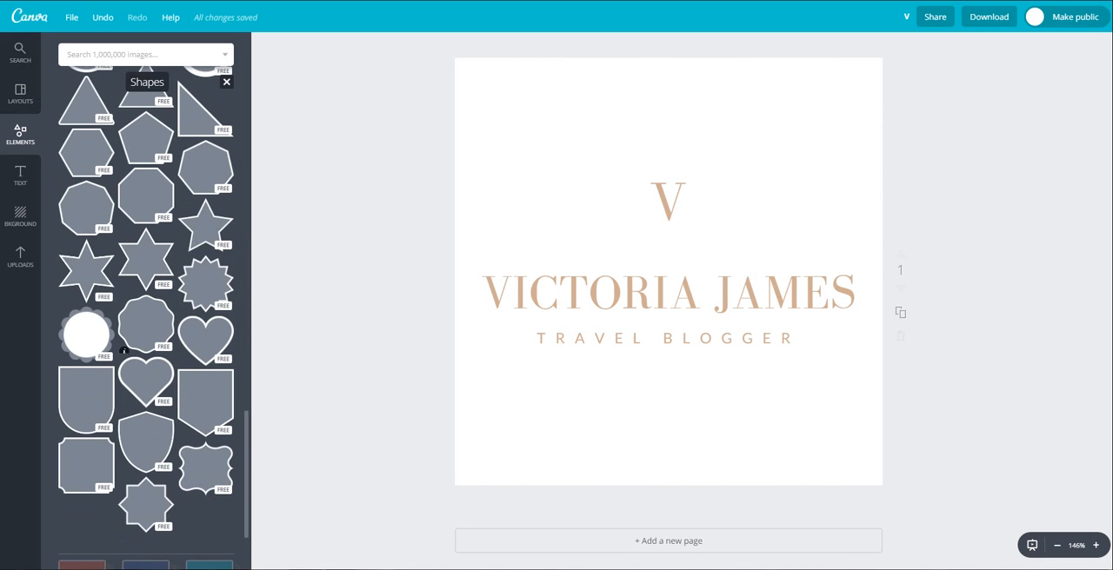
{"action": "scroll", "scroll_direction": "down", "scroll_amount": 3}
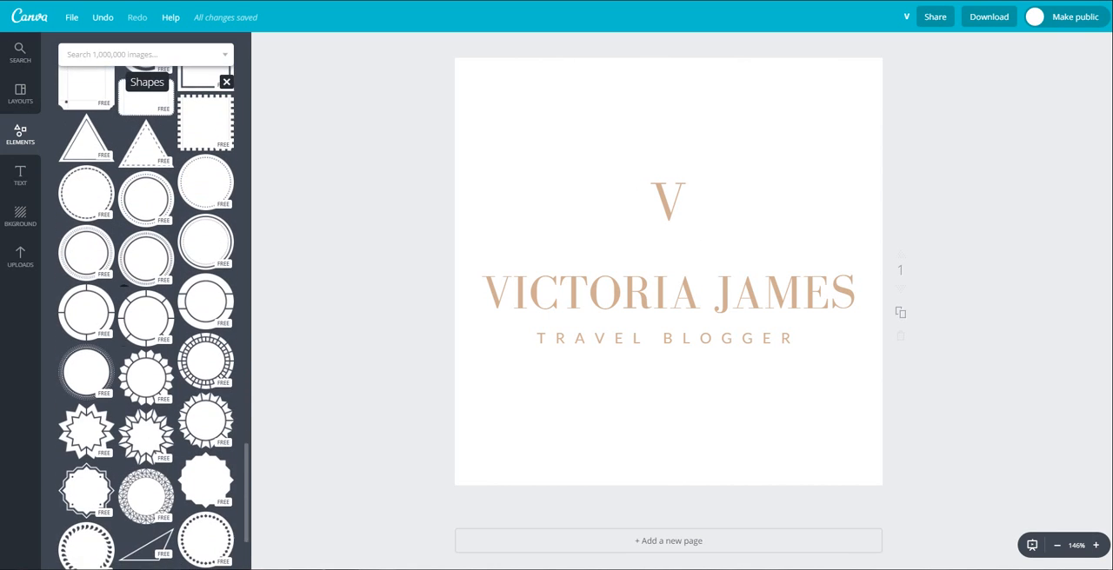
{"action": "scroll", "scroll_direction": "down", "scroll_amount": 3}
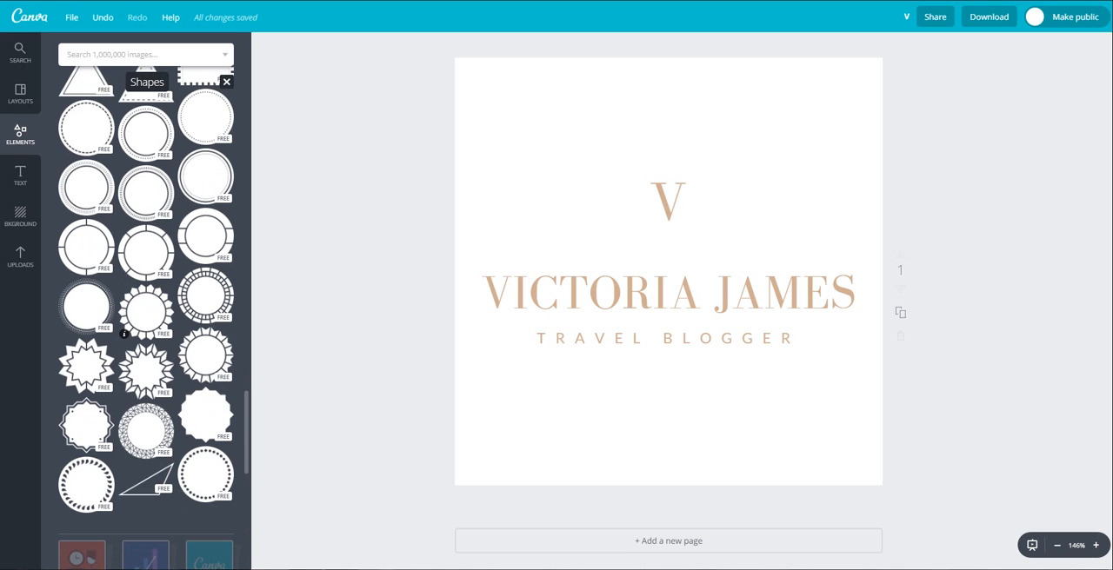
{"action": "scroll", "scroll_direction": "down", "scroll_amount": 3}
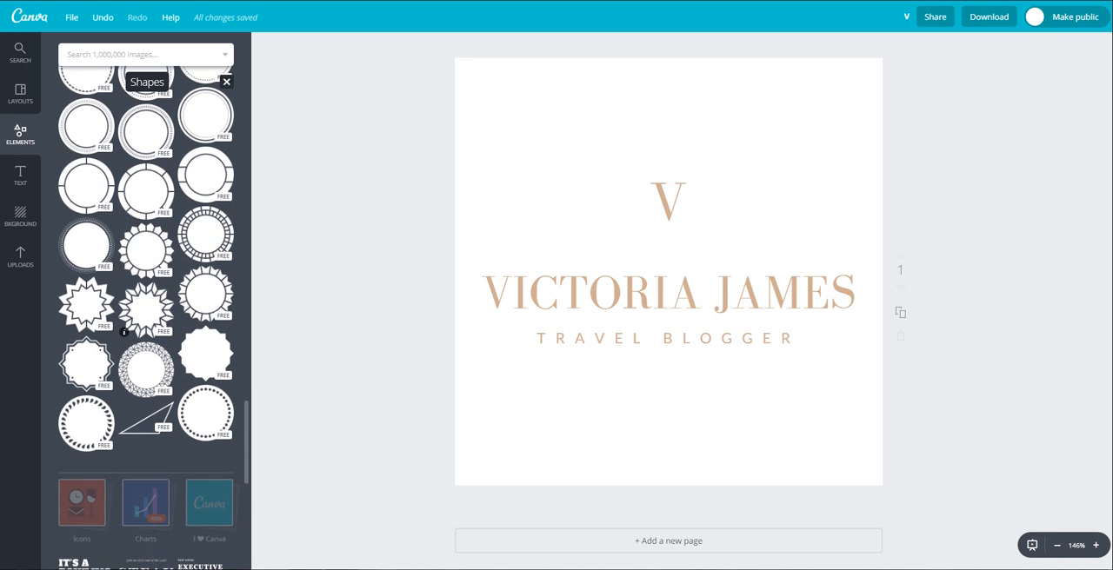
{"action": "scroll", "scroll_direction": "down", "scroll_amount": 3}
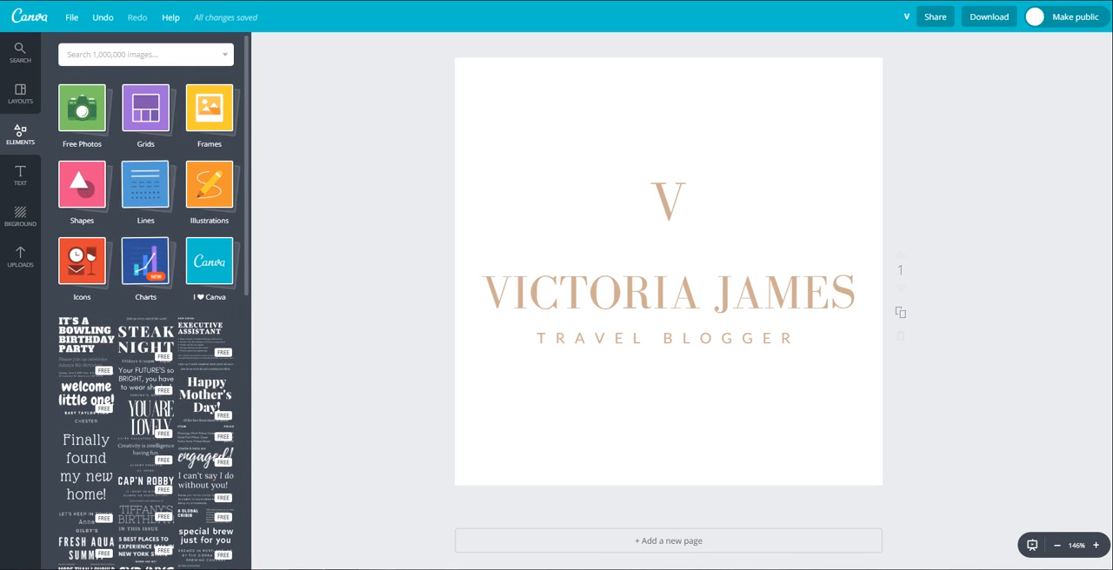
Close and reopen the Shapes category, expanding its full shape list
{"action": "left_click", "coordinate": [82, 185]}
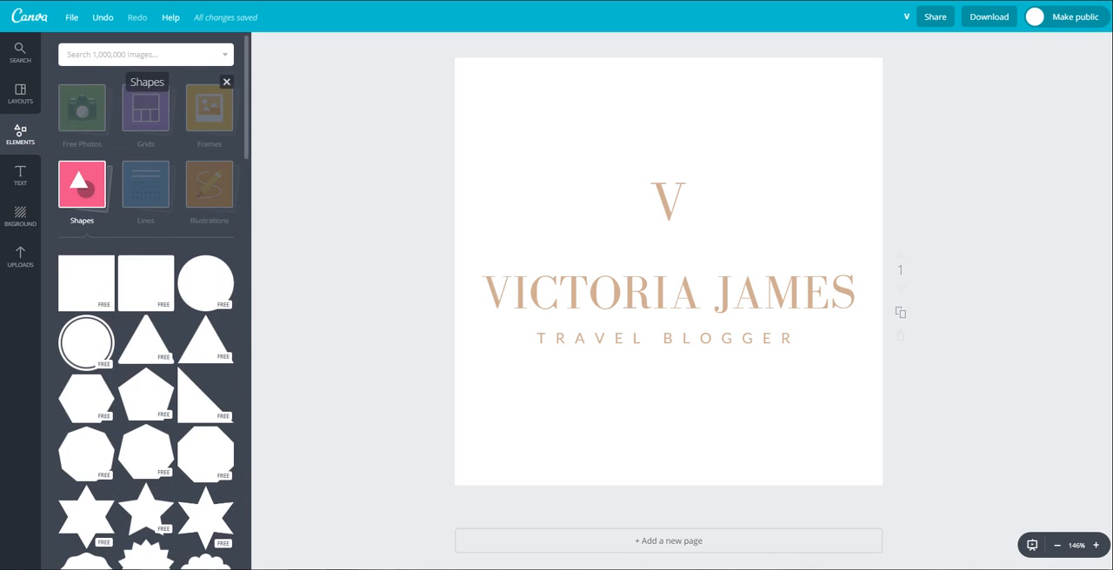
{"action": "left_click", "coordinate": [227, 80]}
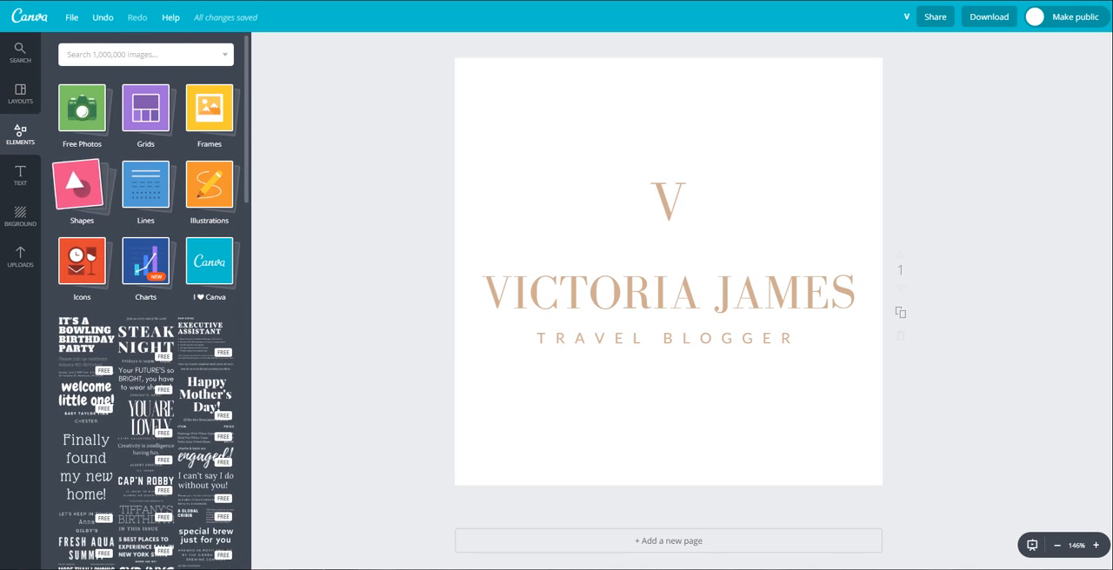
{"action": "left_click", "coordinate": [81, 185]}
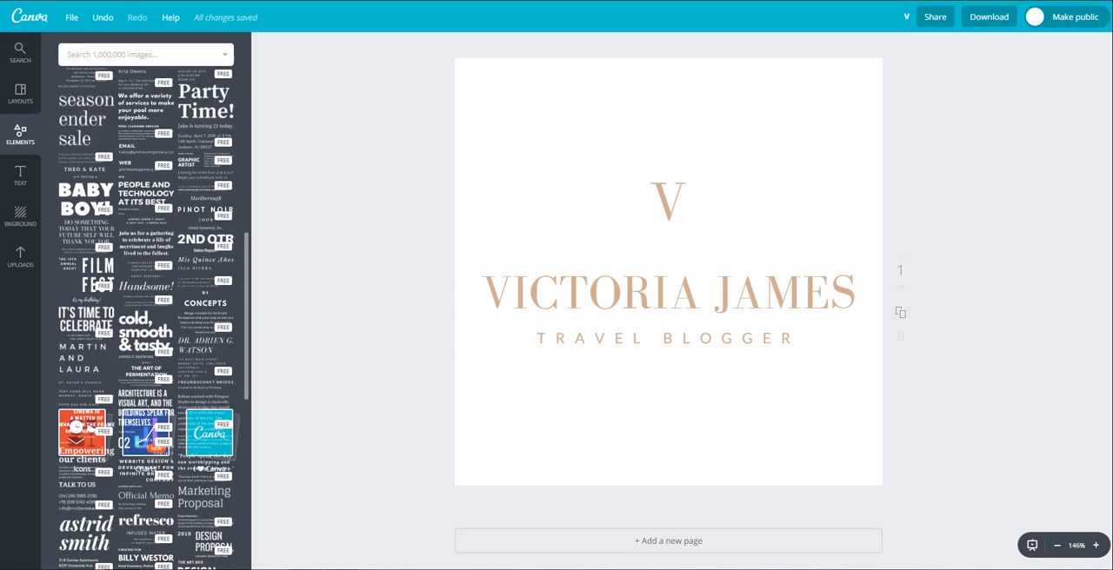
{"action": "left_click", "coordinate": [19, 134]}
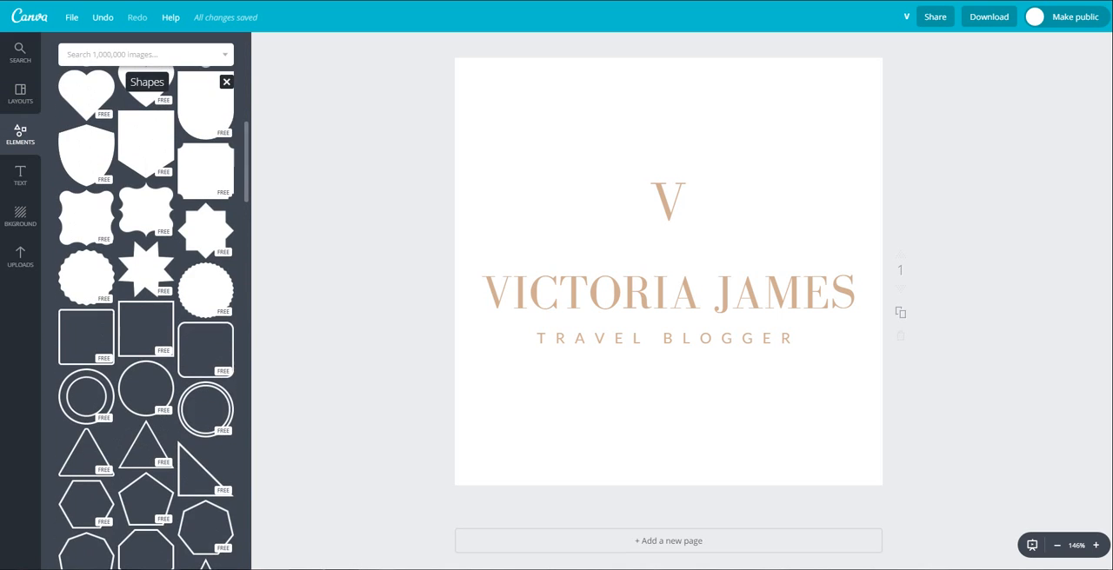
Scroll down to the outlined frames and add the overlapping-squares frame to the logo
{"action": "scroll", "scroll_direction": "down", "scroll_amount": 3}
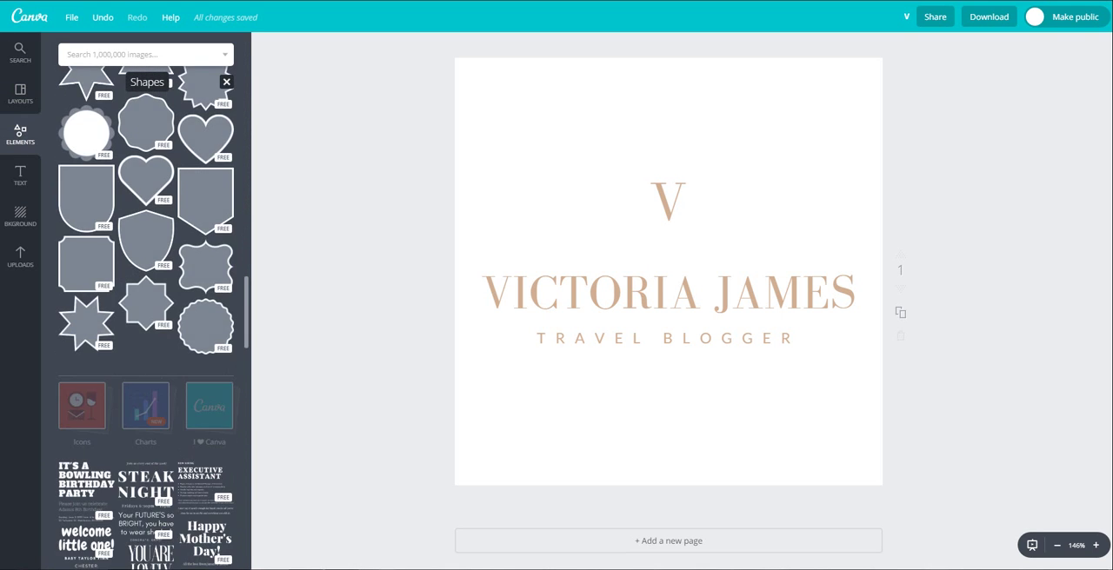
{"action": "scroll", "scroll_direction": "down", "scroll_amount": 3}
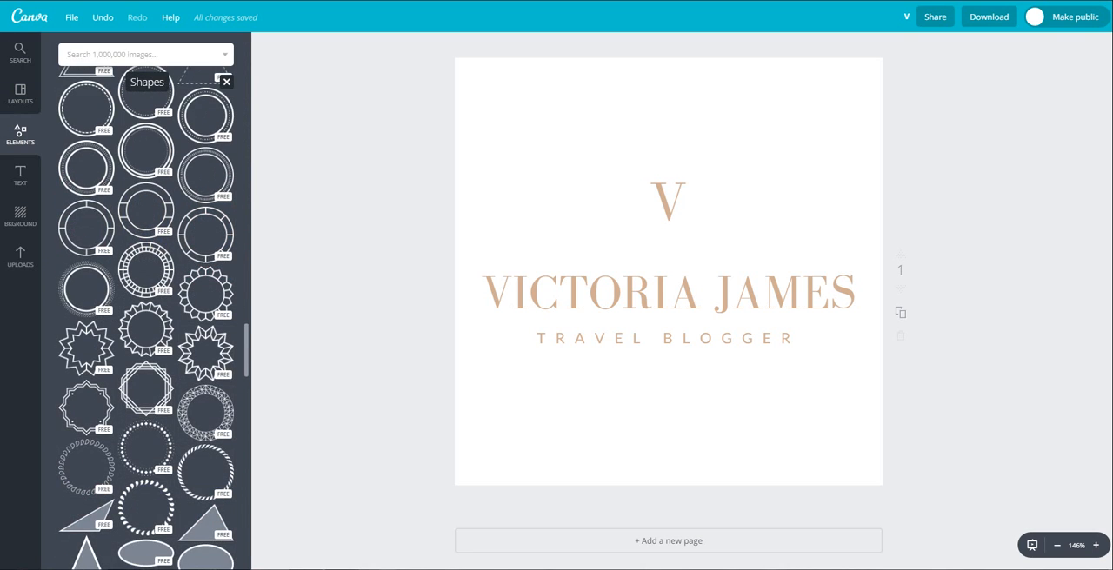
{"action": "scroll", "scroll_direction": "down", "scroll_amount": 3}
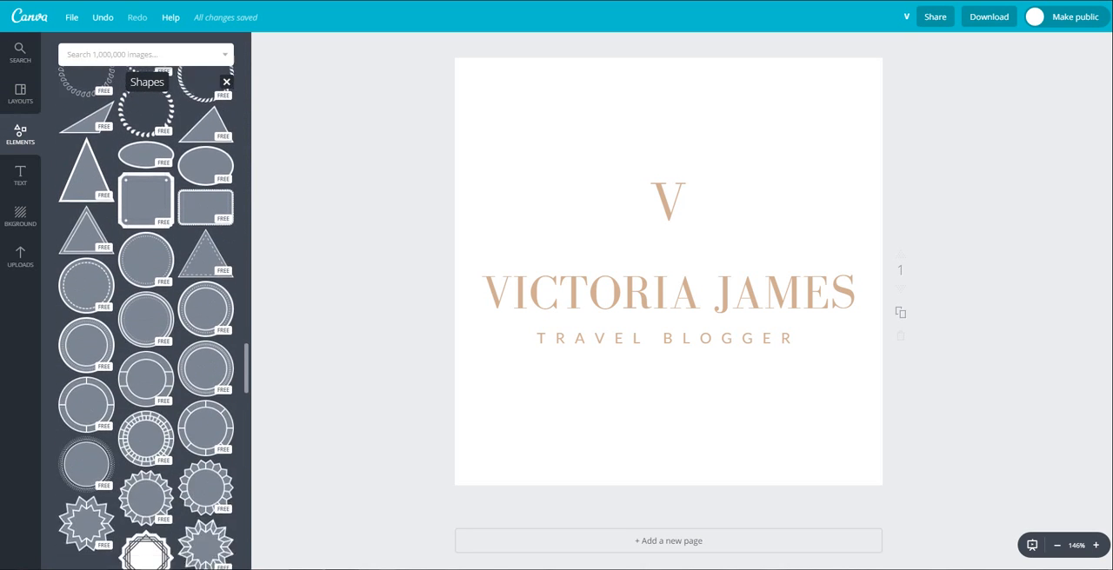
{"action": "scroll", "scroll_direction": "down", "scroll_amount": 3}
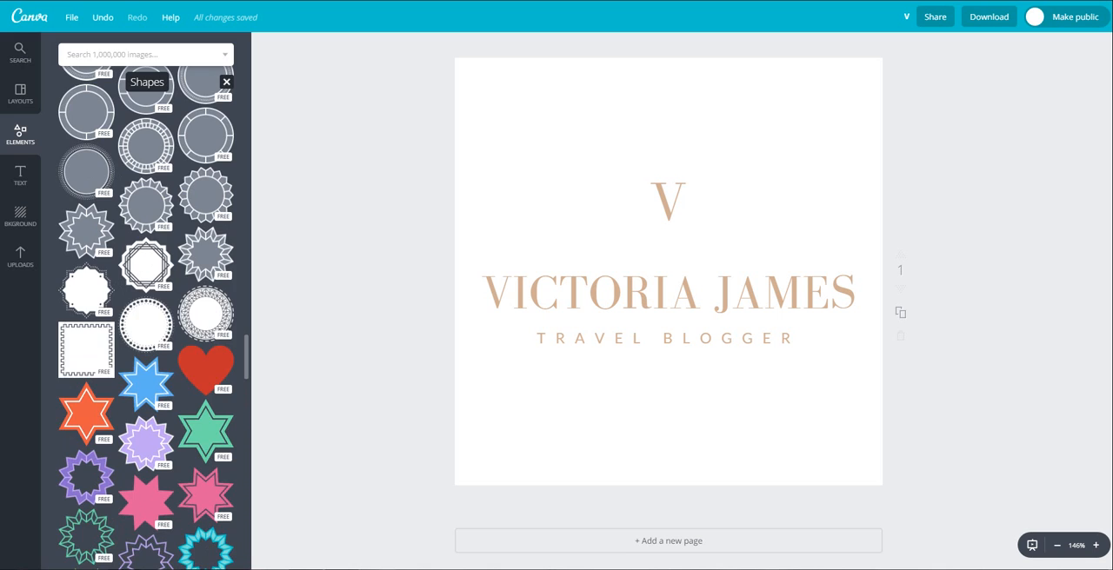
{"action": "scroll", "scroll_direction": "down", "scroll_amount": 3}
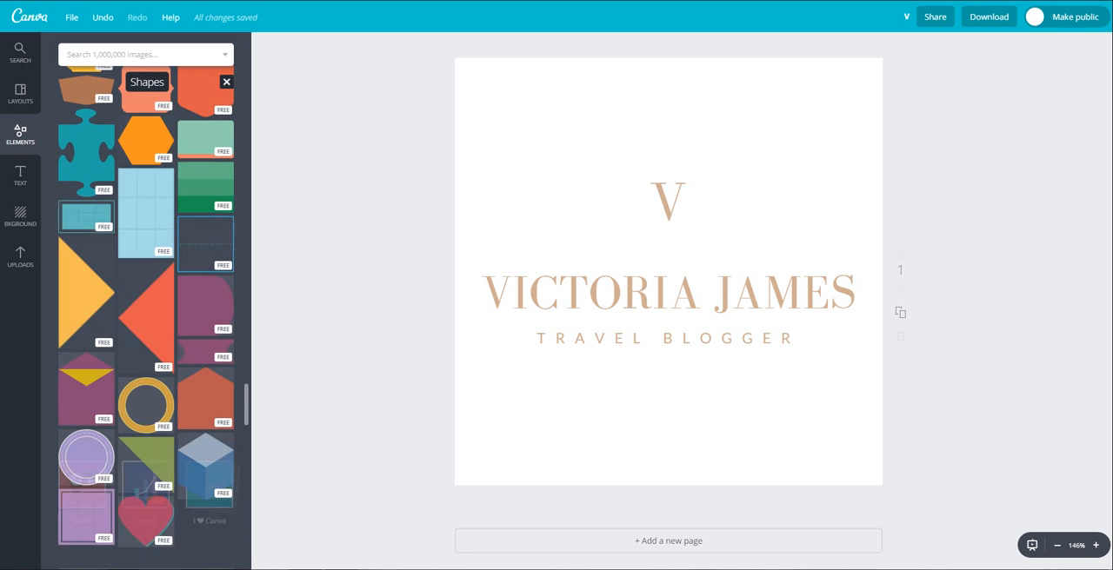
{"action": "scroll", "scroll_direction": "down", "scroll_amount": 3}
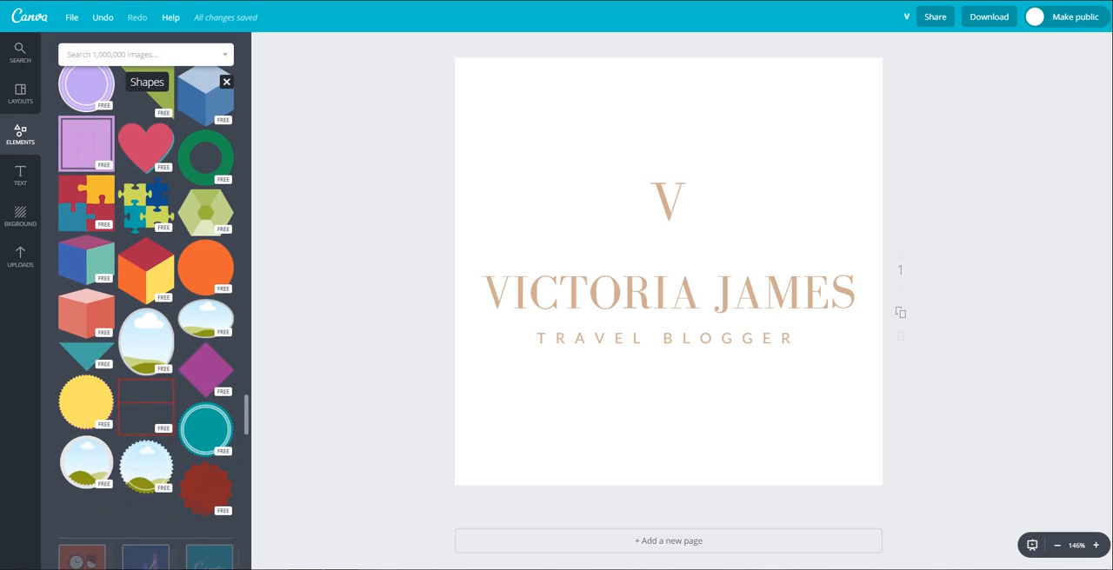
{"action": "scroll", "scroll_direction": "down", "scroll_amount": 3}
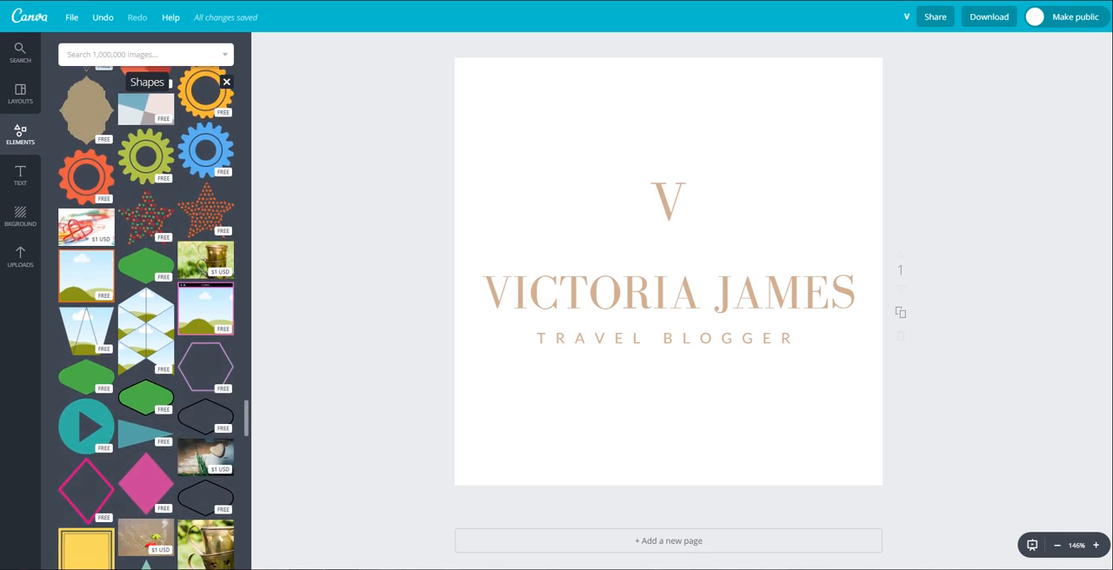
{"action": "scroll", "scroll_direction": "down", "scroll_amount": 3}
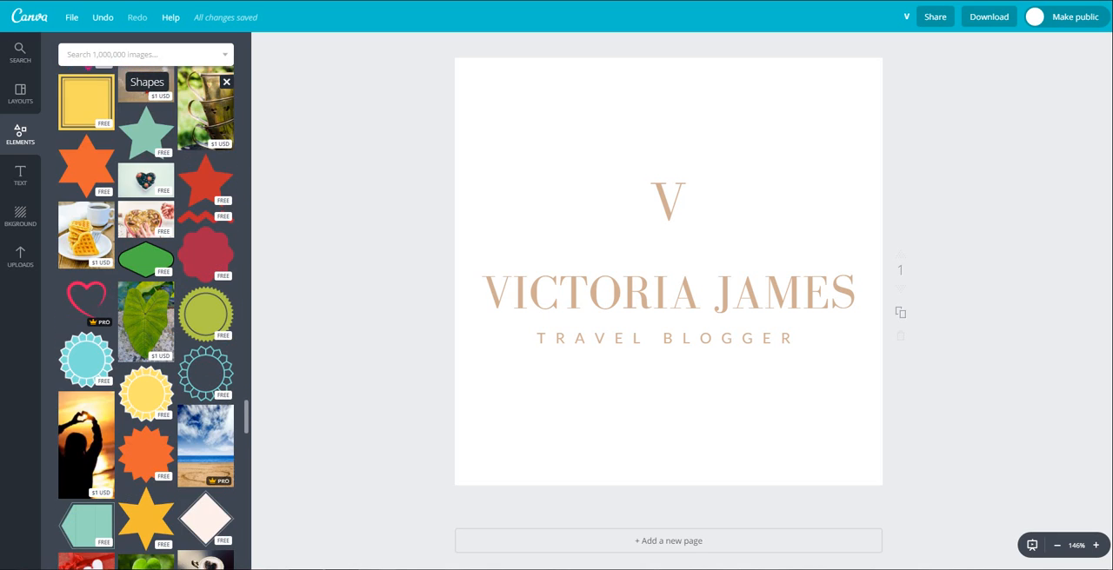
{"action": "scroll", "scroll_direction": "down", "scroll_amount": 3}
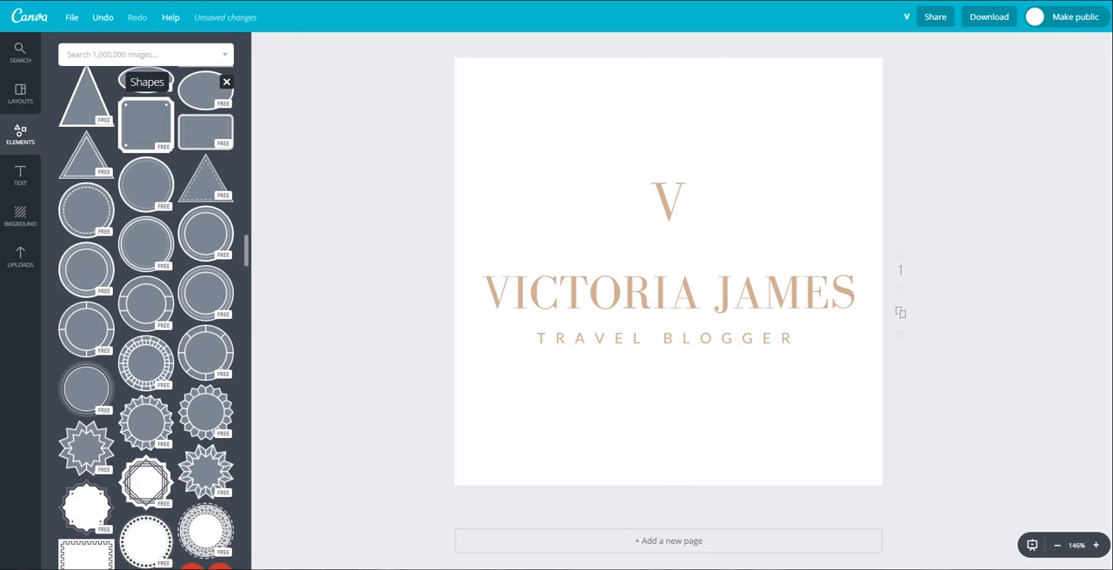
{"action": "scroll", "scroll_direction": "down", "scroll_amount": 3}
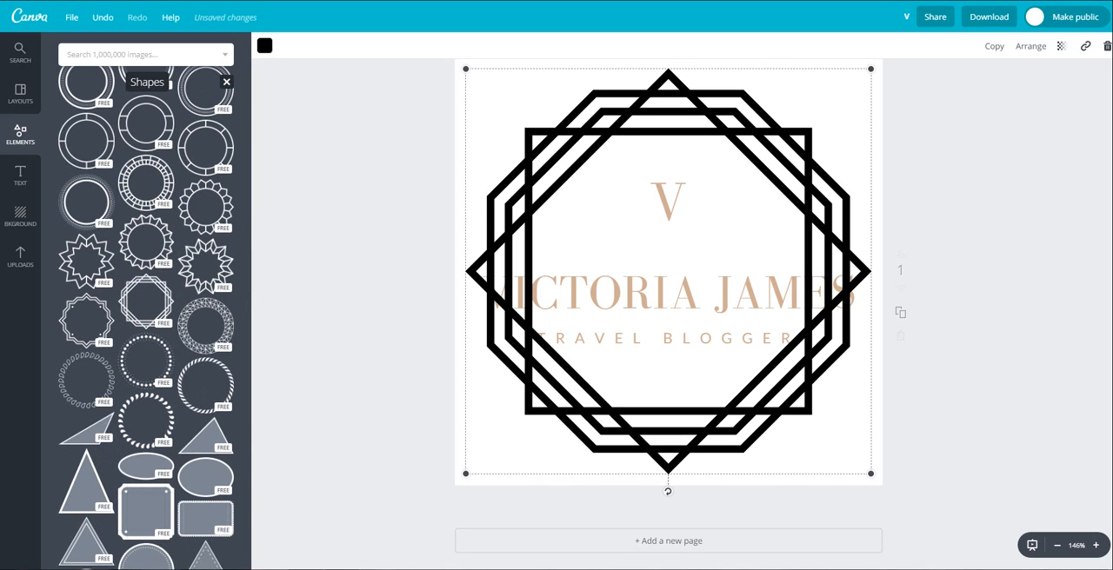
Make the frame tan, shrink it and centre it around the V monogram
{"action": "left_click", "coordinate": [265, 45]}
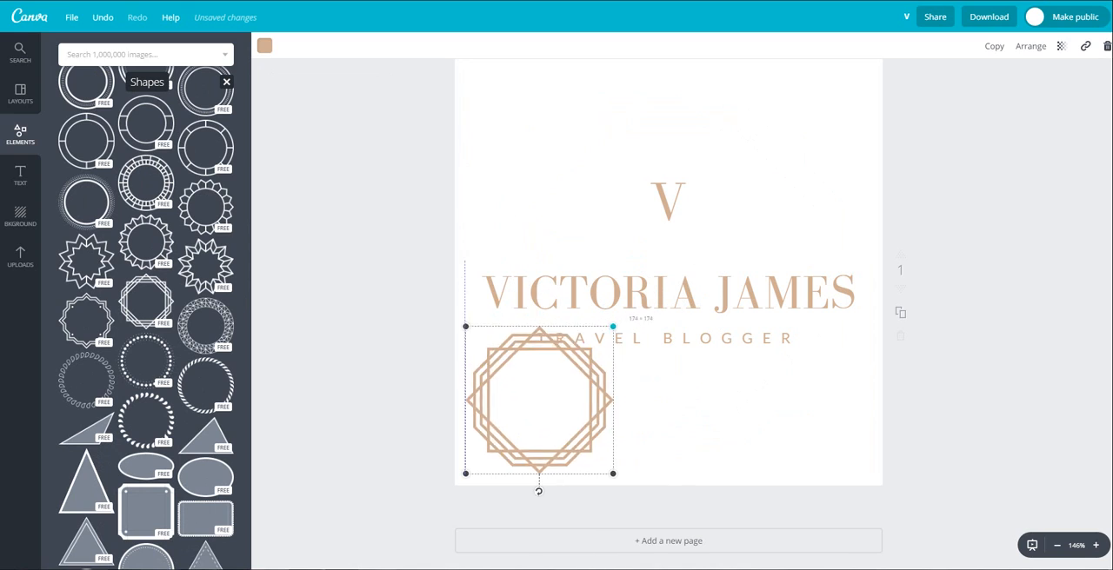
{"action": "left_click_drag", "start_coordinate": [539, 400], "coordinate": [668, 197]}
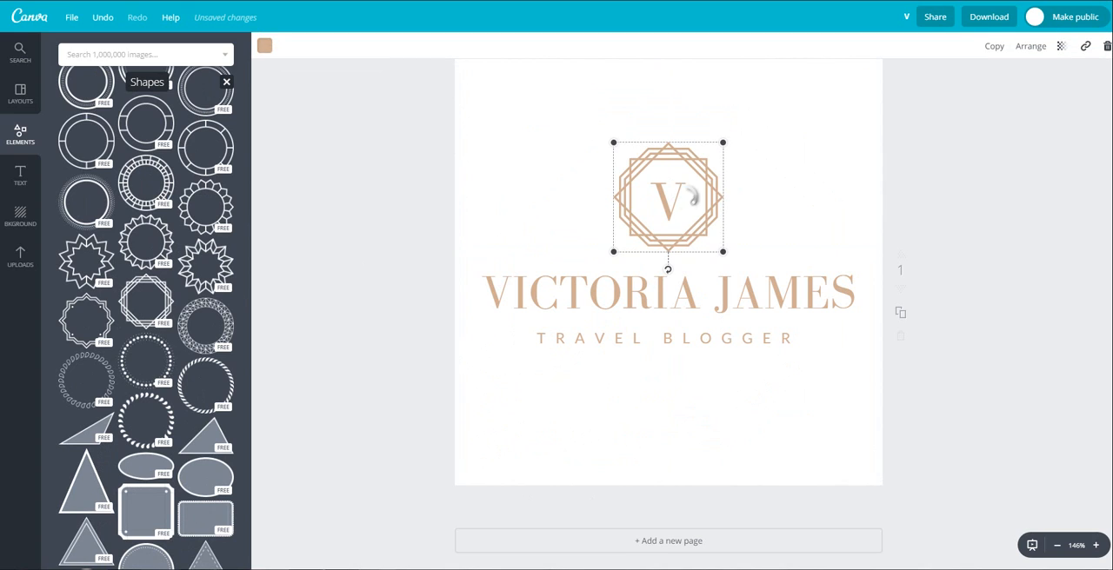
{"action": "left_click_drag", "start_coordinate": [667, 198], "coordinate": [648, 198]}
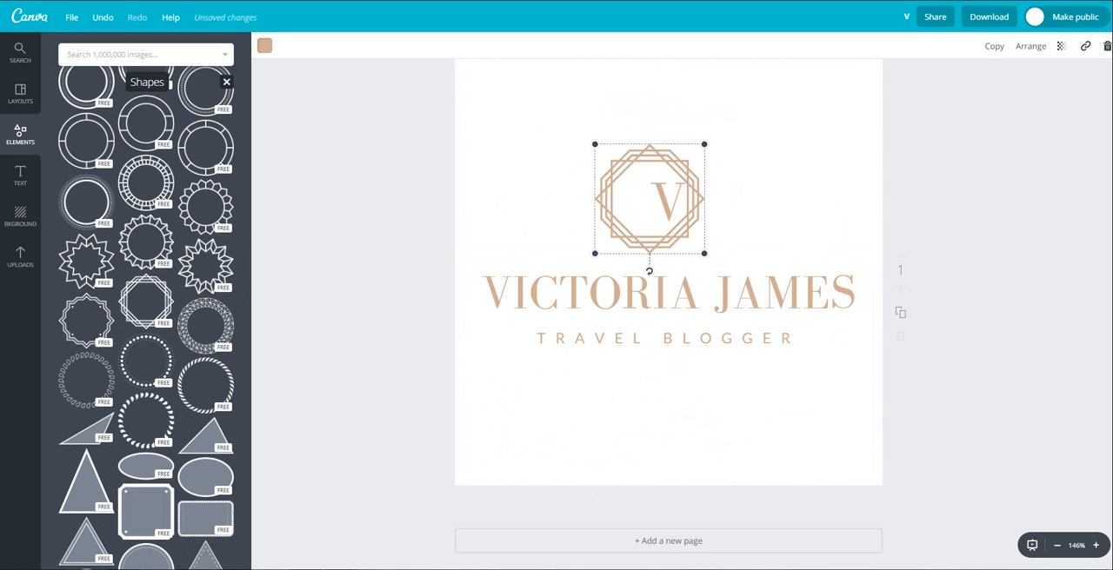
{"action": "left_click_drag", "start_coordinate": [649, 200], "coordinate": [668, 205]}
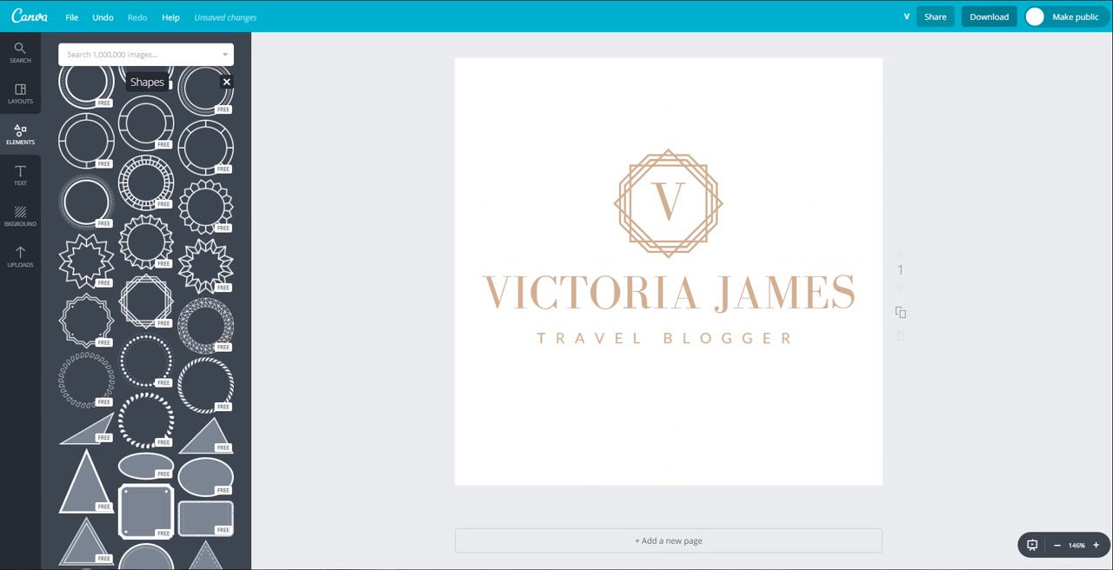
{"action": "left_click", "coordinate": [989, 17]}
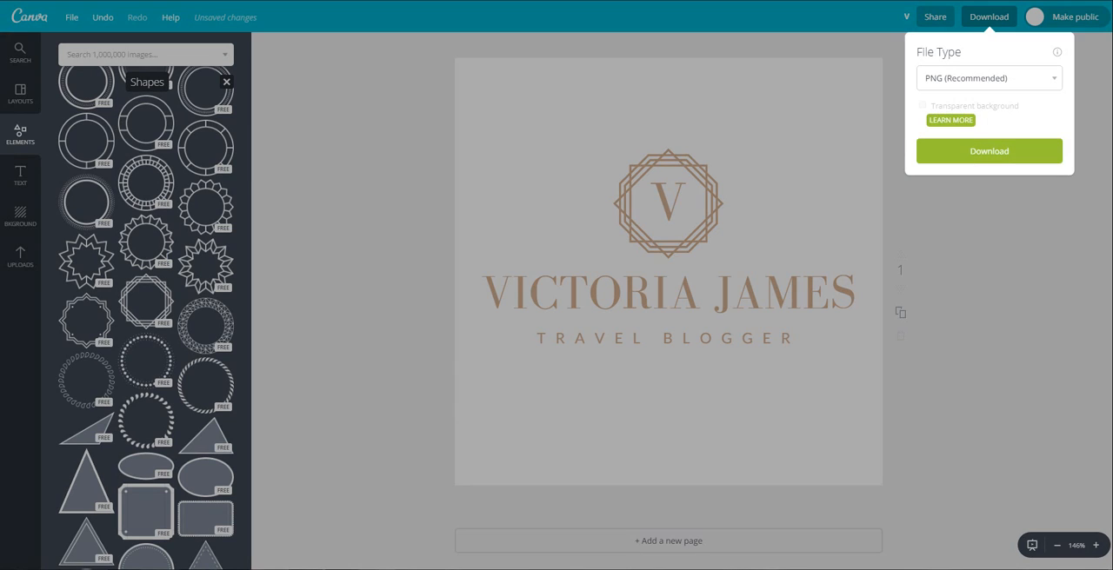
Download the logo as V.png and return to the create-a-design home page
{"action": "left_click", "coordinate": [988, 150]}
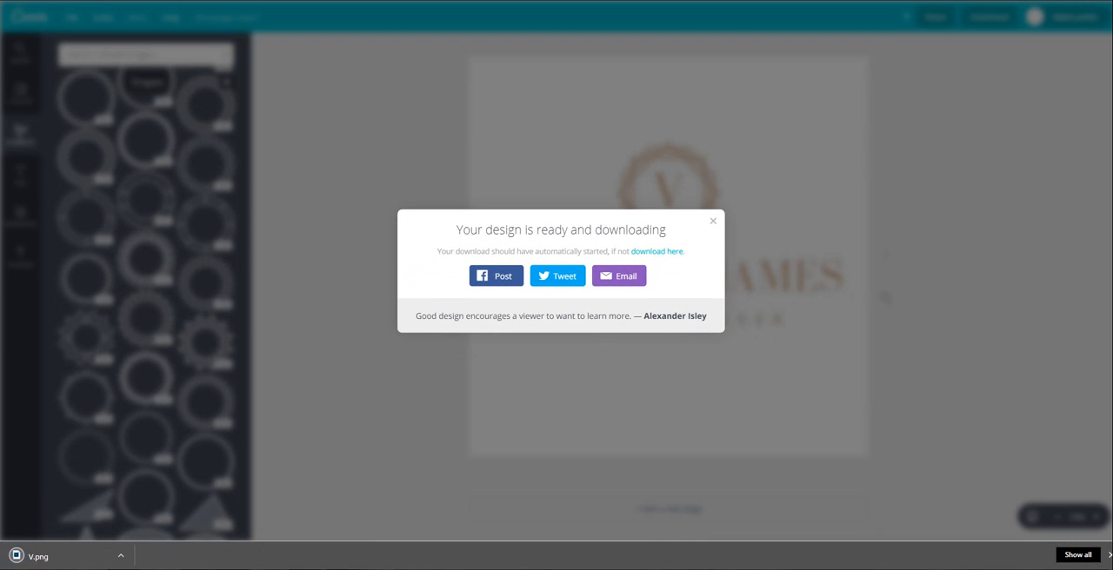
{"action": "left_click", "coordinate": [713, 220]}
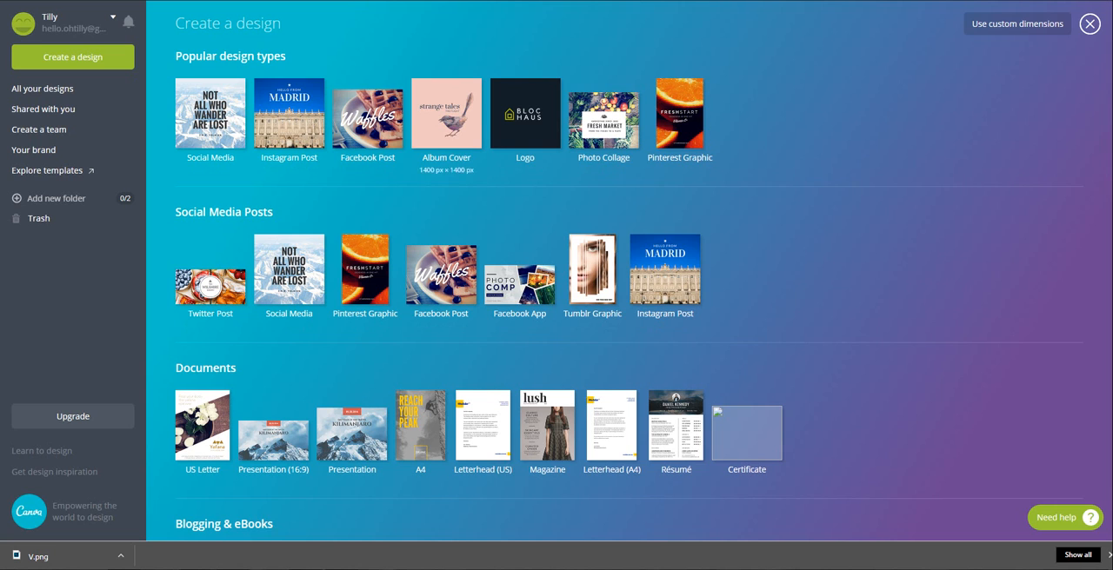
Create a Facebook Post and place the travel flat-lay photo with the blank tablet
{"action": "left_click", "coordinate": [368, 114]}
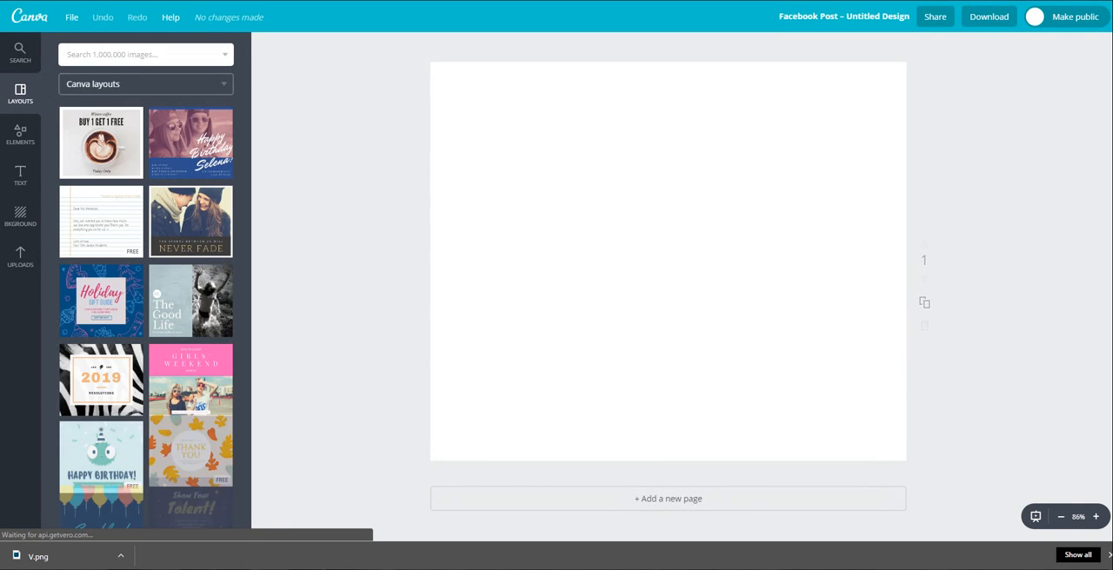
{"action": "left_click", "coordinate": [20, 257]}
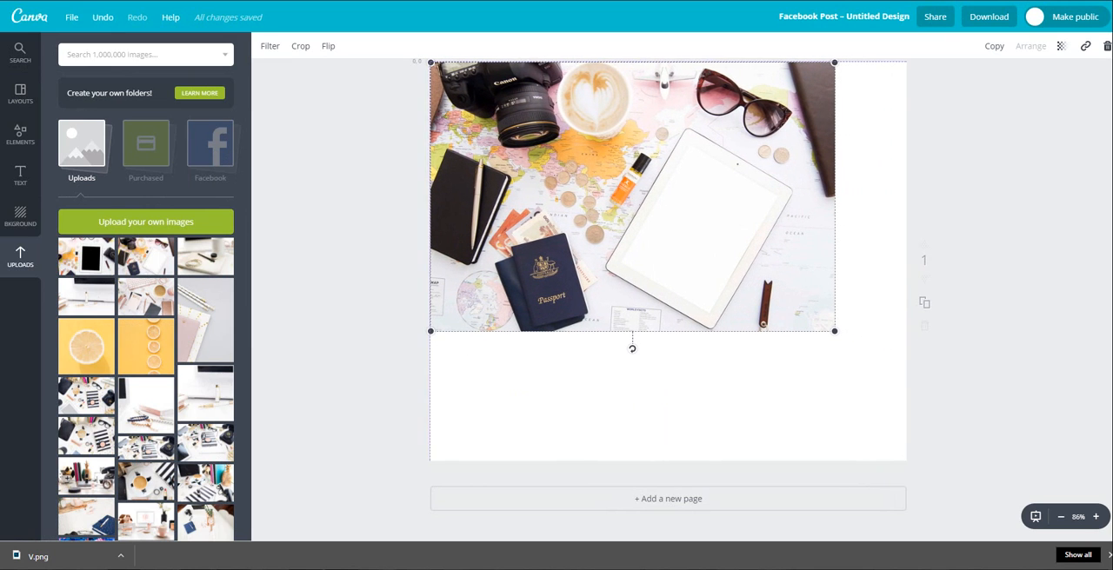
Stretch the flat-lay photo to fill the post and set the VICTORIA JAMES logo on the tablet
{"action": "left_click_drag", "start_coordinate": [834, 330], "coordinate": [1013, 450]}
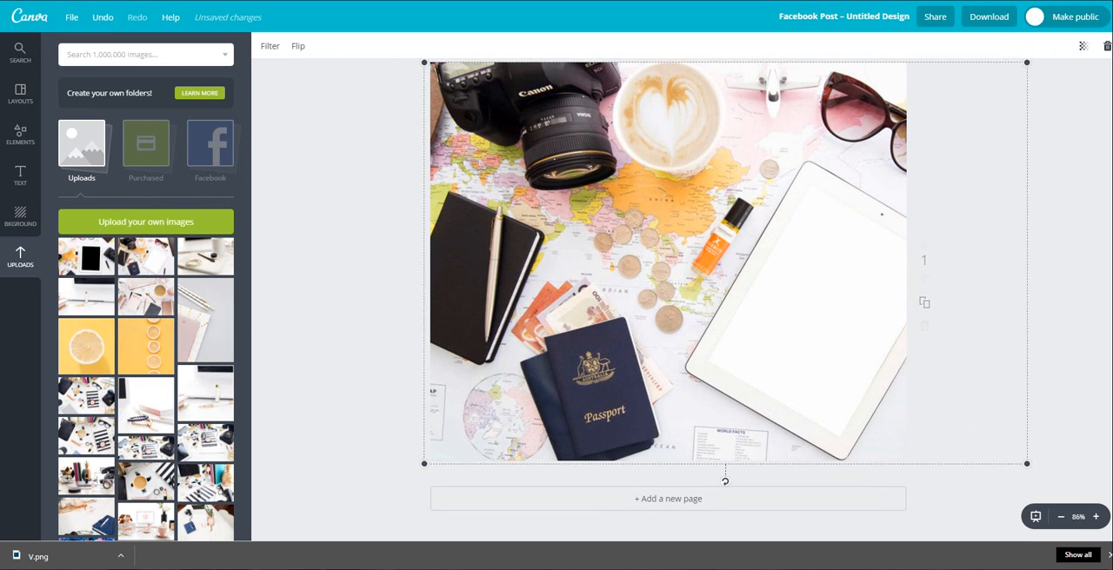
{"action": "left_click_drag", "start_coordinate": [726, 261], "coordinate": [653, 265]}
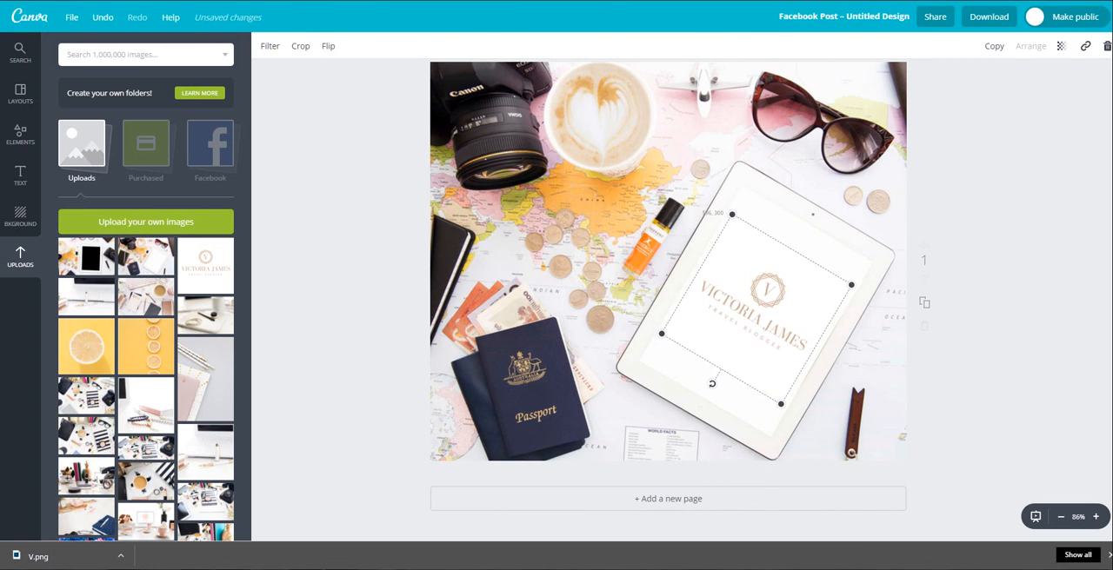
{"action": "mouse_move", "coordinate": [711, 384]}
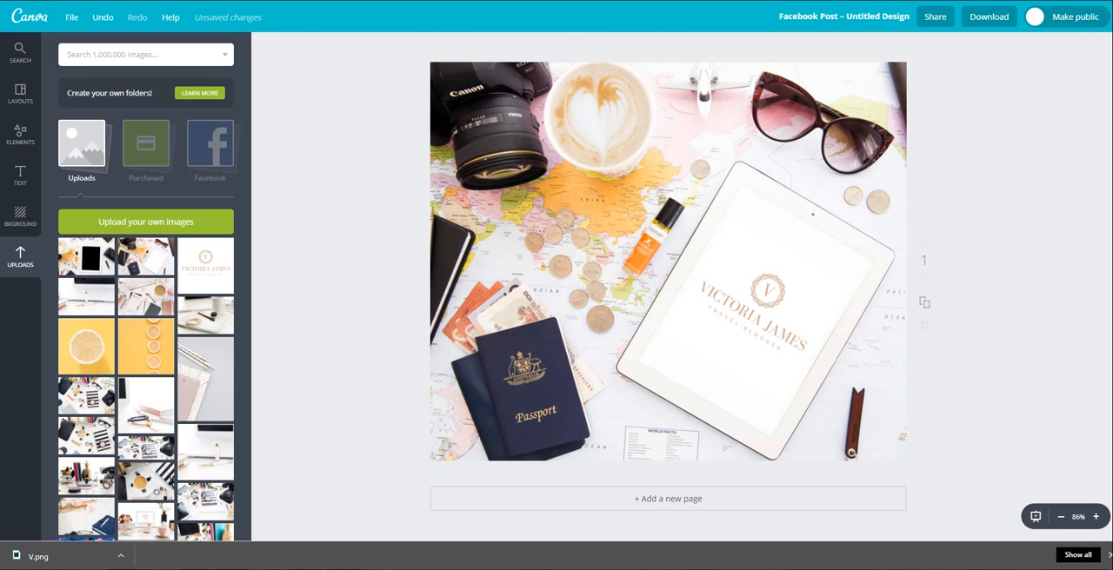
{"action": "left_click", "coordinate": [757, 304]}
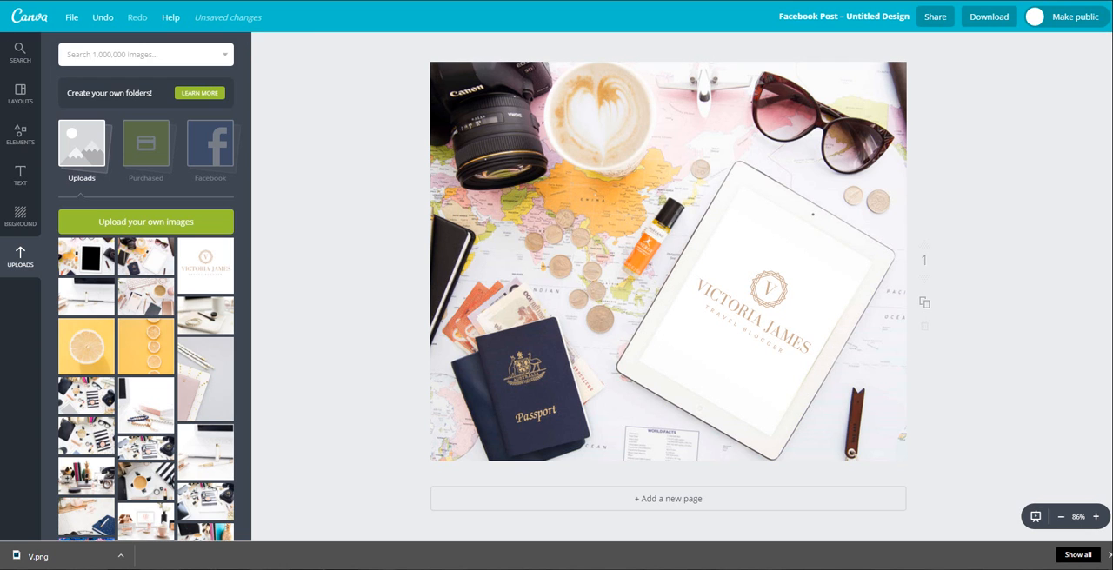
Download the Facebook post as a JPG and dismiss the 'Your design is ready' dialog
{"action": "left_click", "coordinate": [989, 17]}
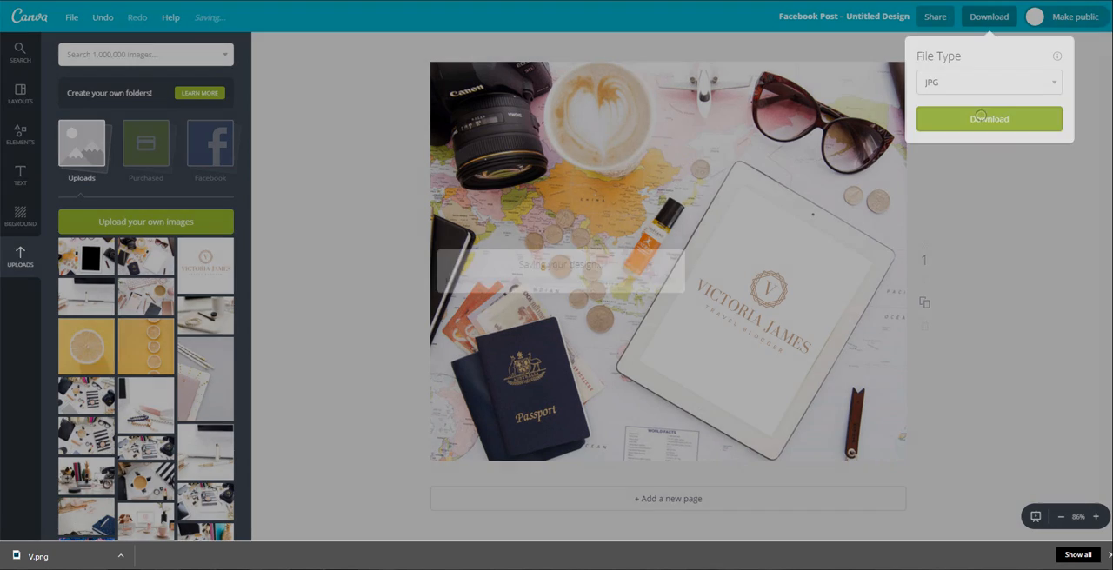
{"action": "left_click", "coordinate": [989, 119]}
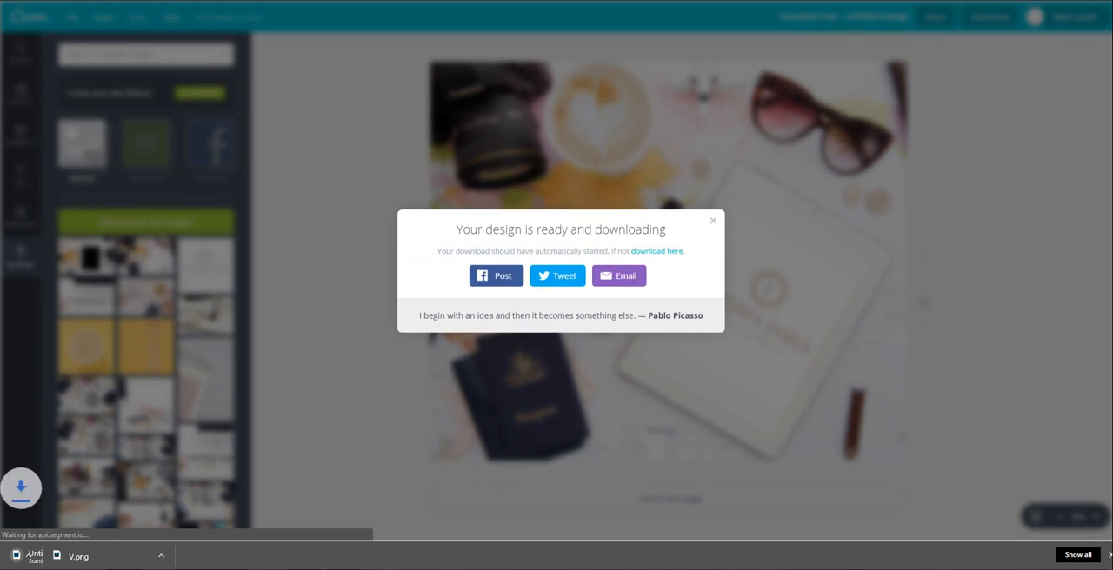
{"action": "left_click", "coordinate": [713, 220]}
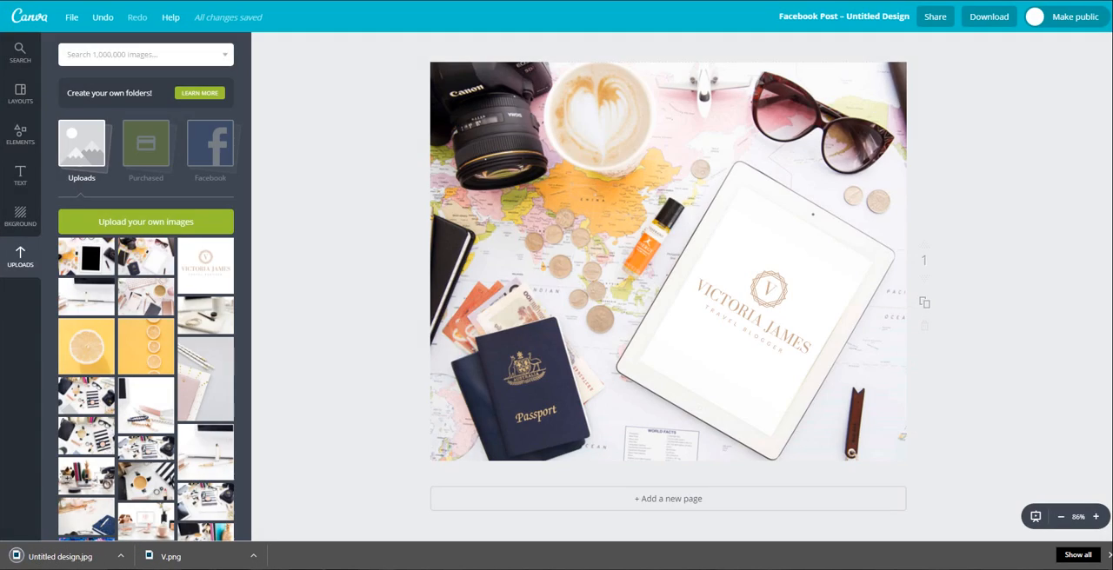